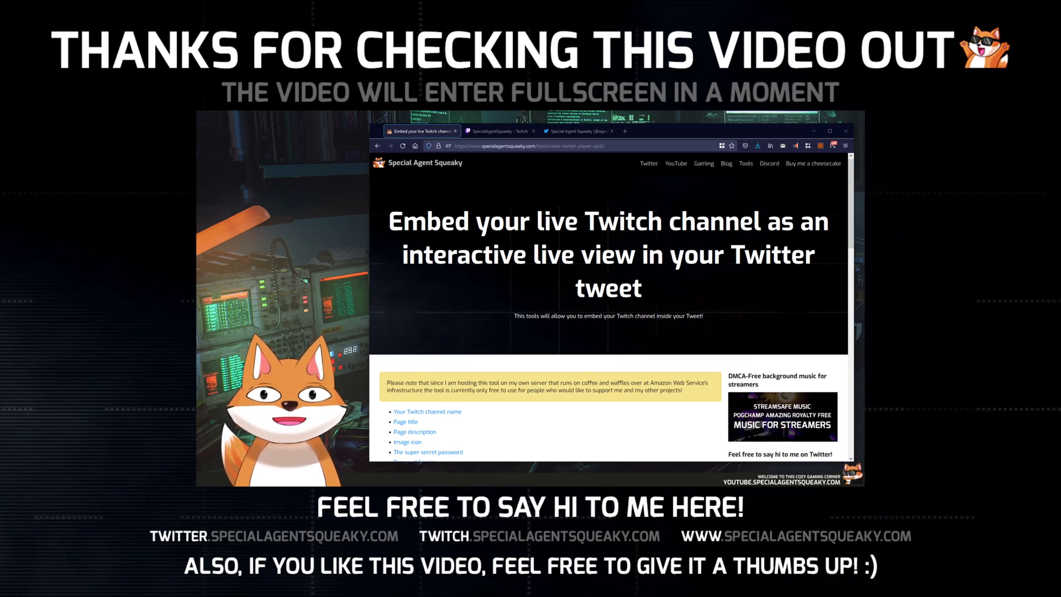
mouse_move(490, 290)
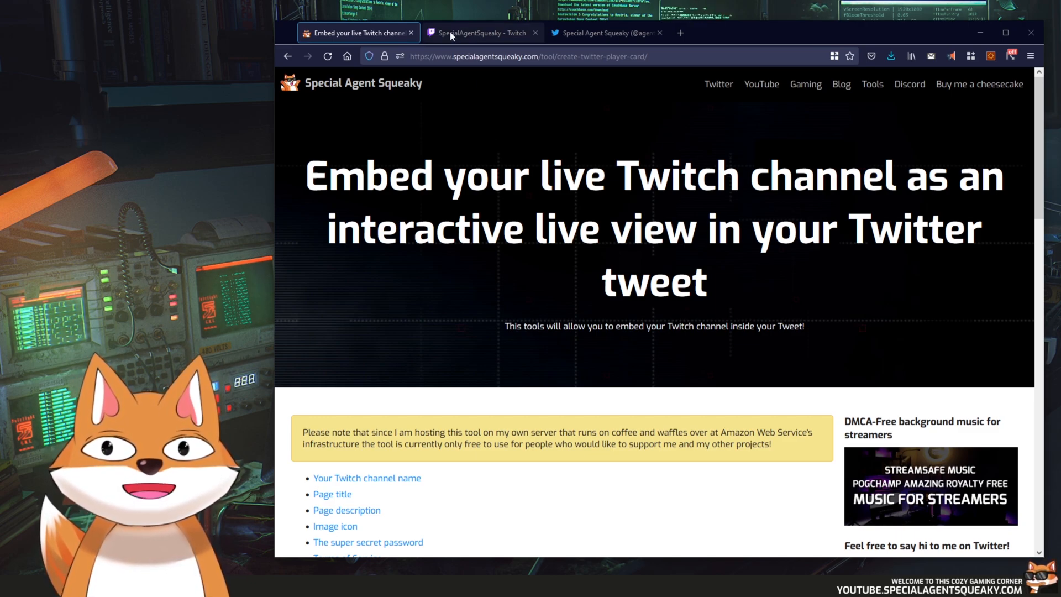
left_click(482, 33)
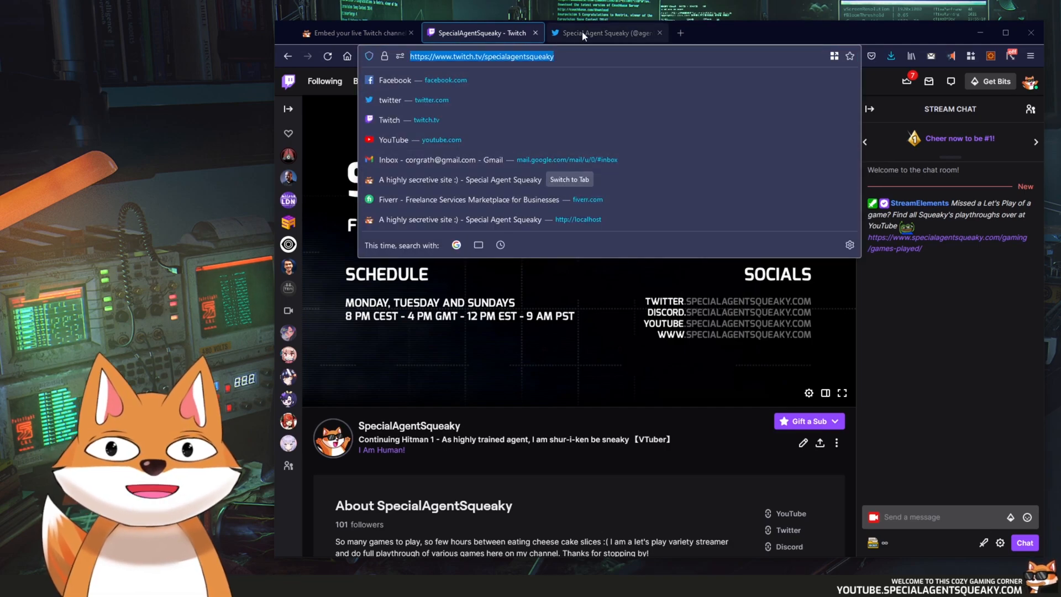
left_click(608, 32)
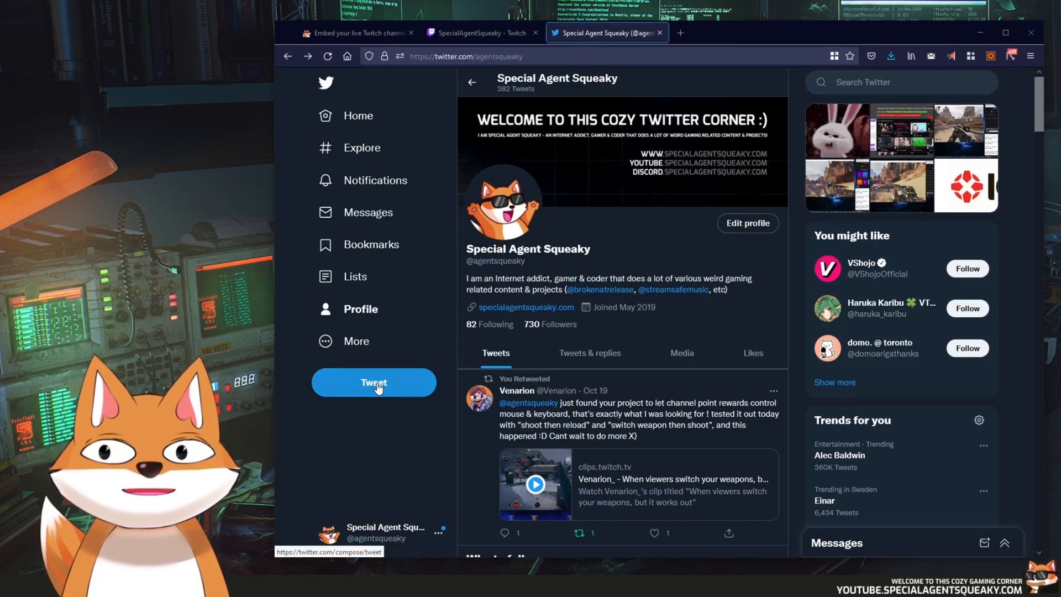
left_click(373, 382)
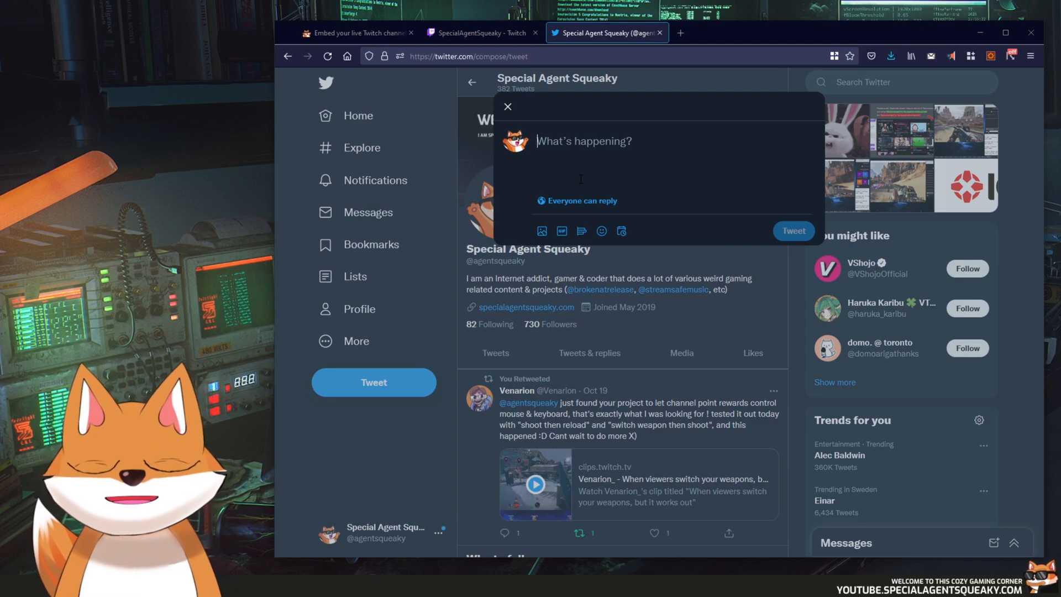
type("I am going")
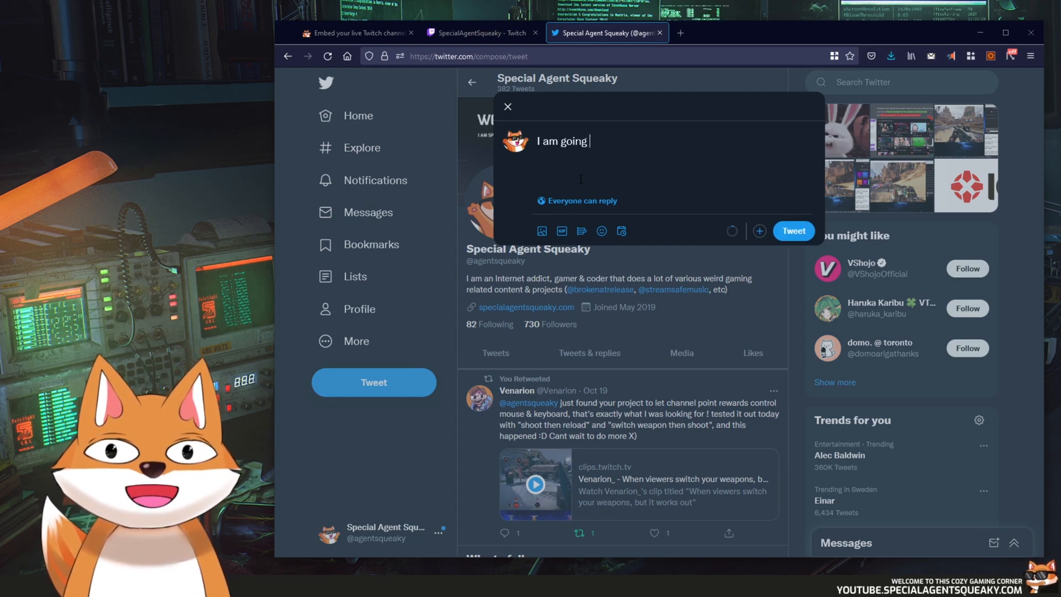
type("live!")
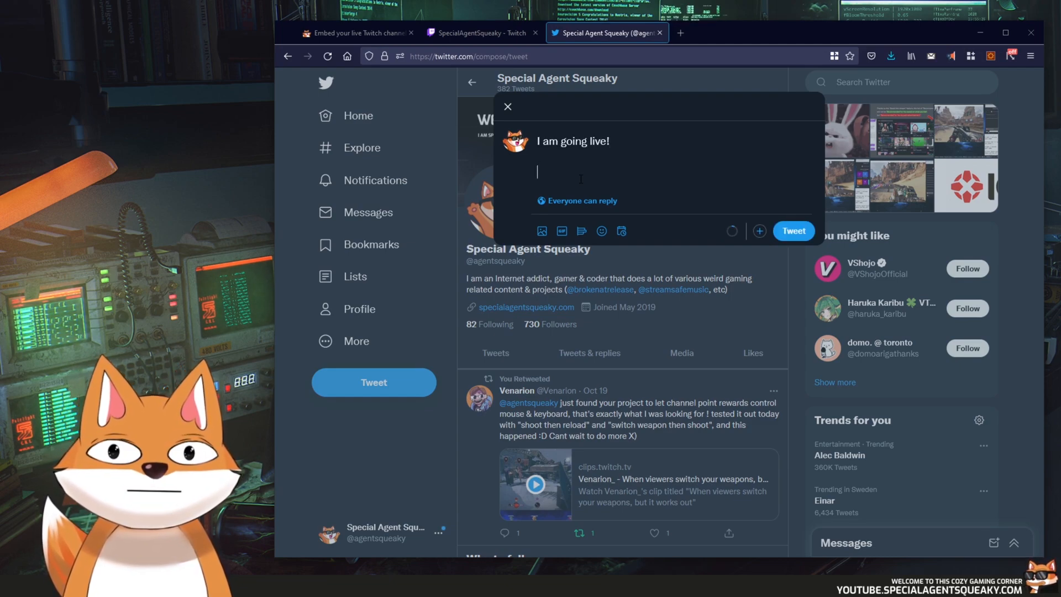
type("https://www.twitch.tv/specialagentsqueaky")
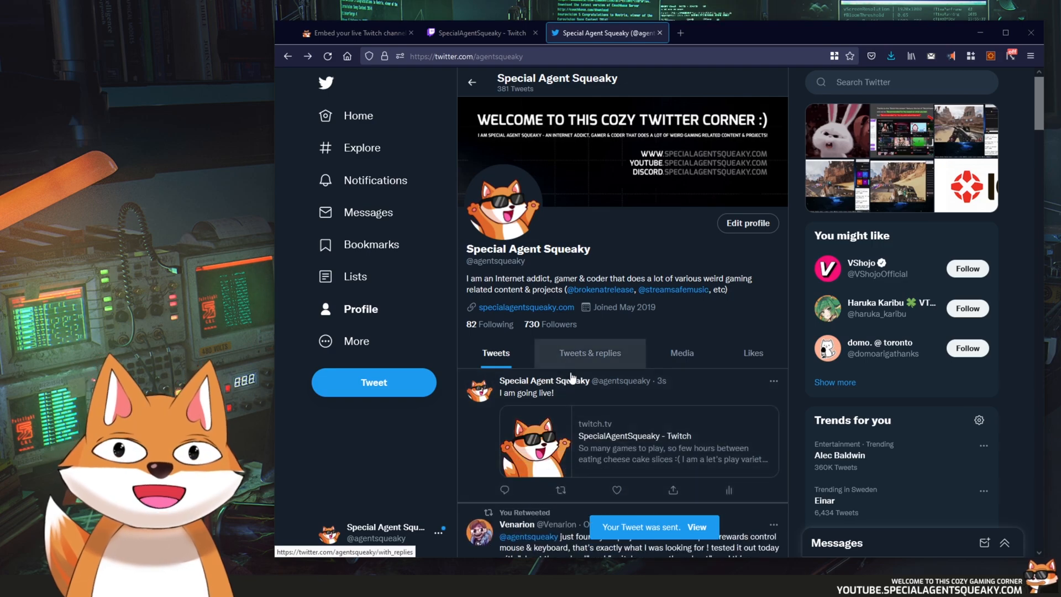
scroll("down", 3)
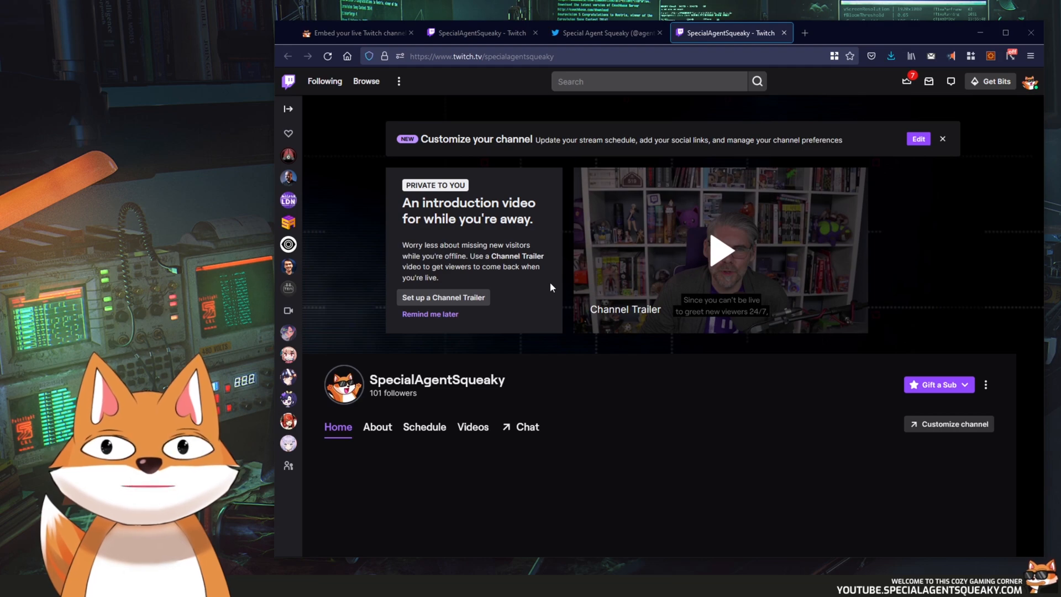
- Post 'I am going live!' with the cid=3wny586d player-card link and open its embedded player
left_click(607, 33)
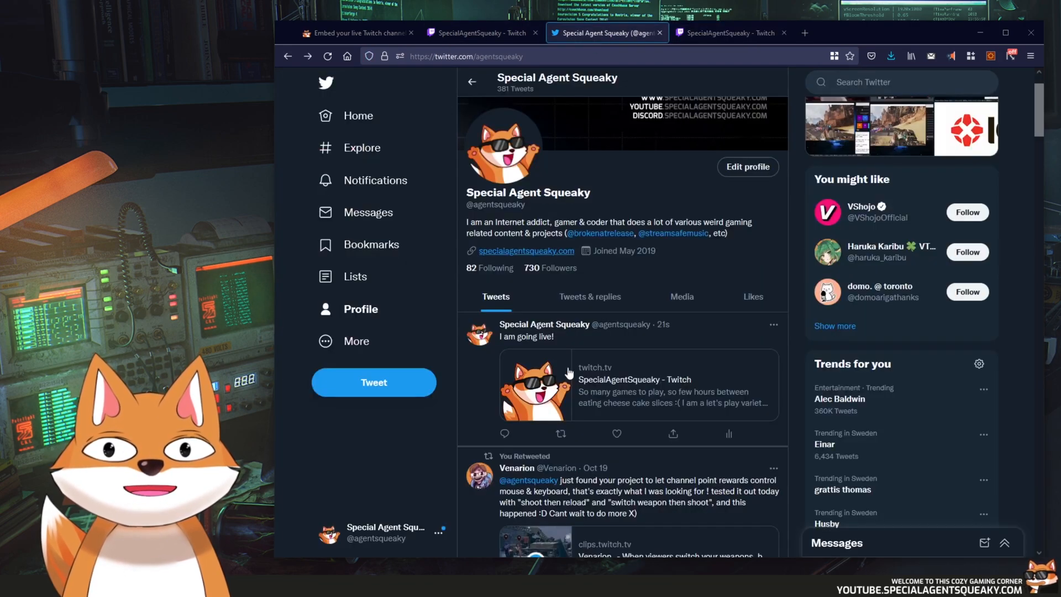
mouse_move(396, 389)
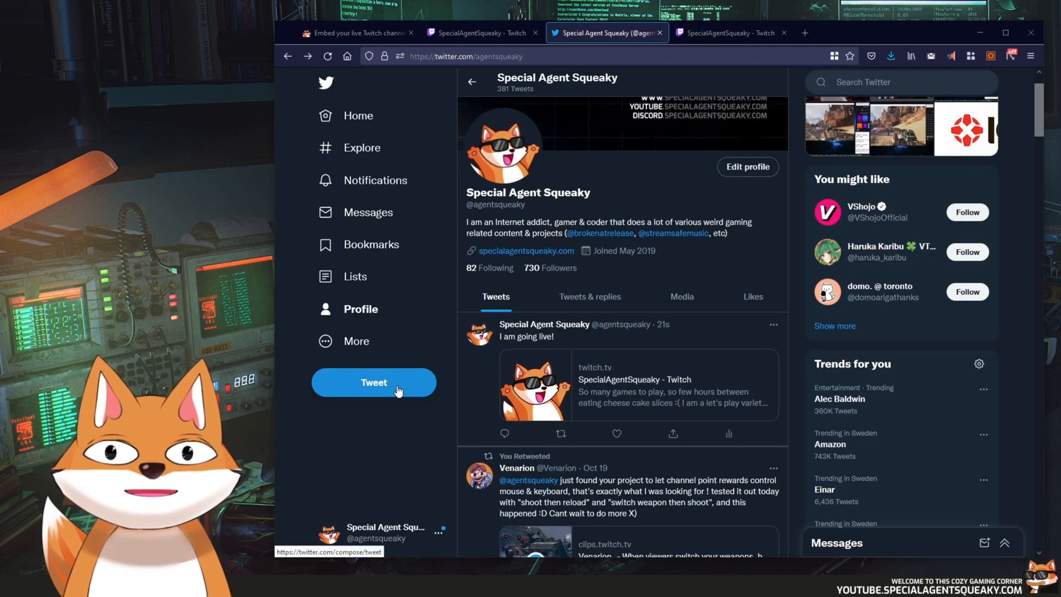
left_click(374, 383)
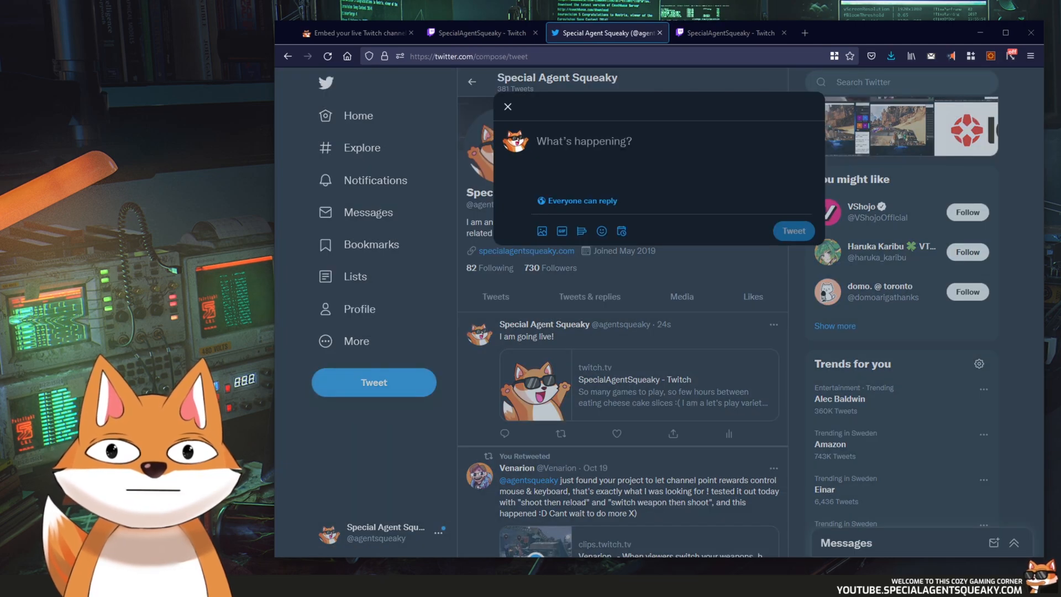
type("I am going live!")
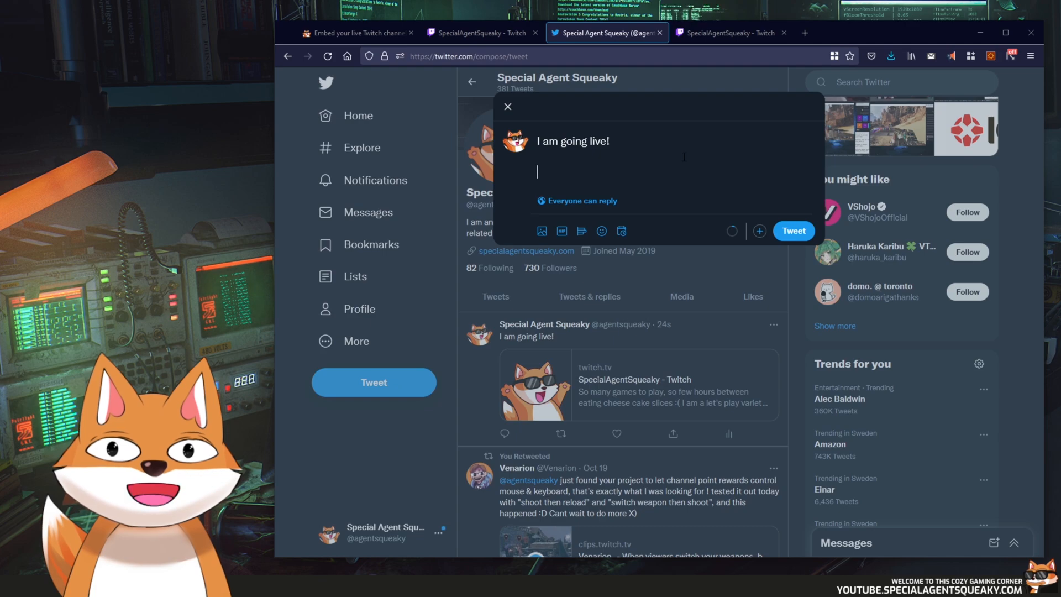
type("https://api.specialagentsqueaky.com/?action=twitter-player-card&cid=3wny586d")
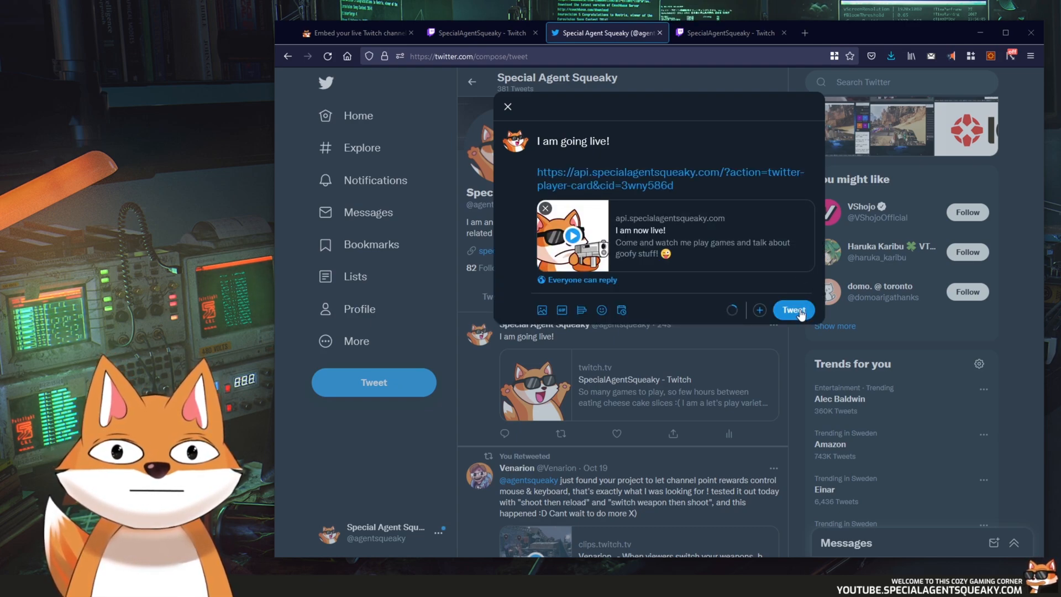
left_click(793, 310)
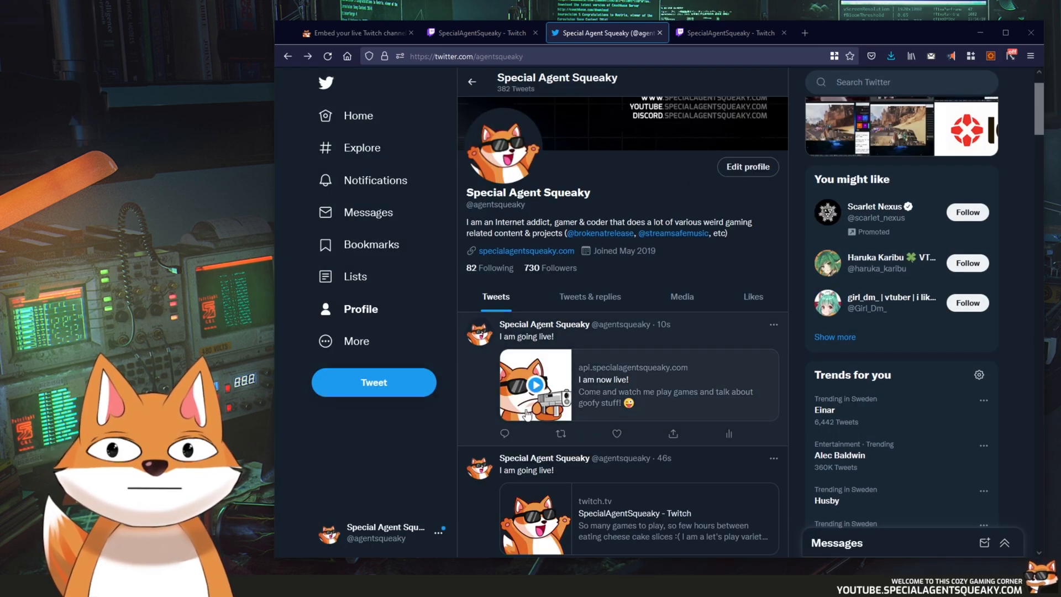
scroll("down", 3)
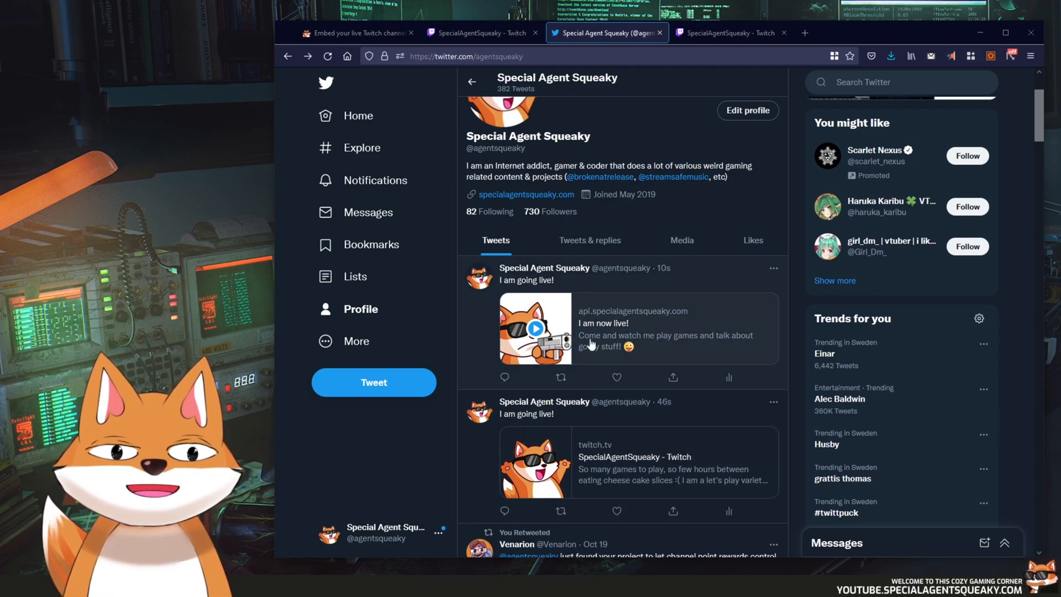
left_click(536, 329)
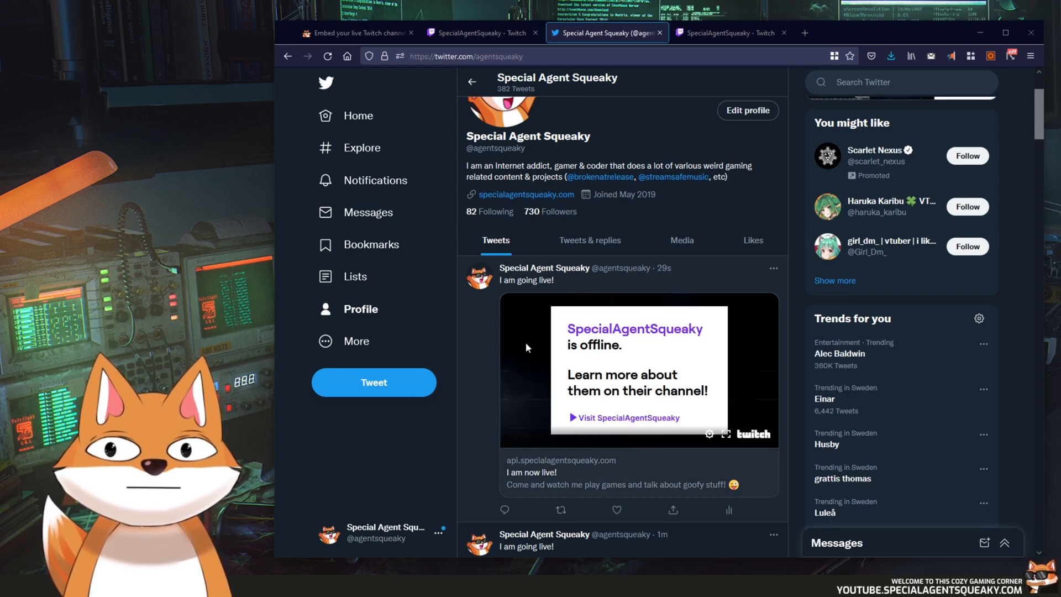
- Post 'I am going live!' with the cid=lzl5lant player-card link and play its live stream
left_click(477, 32)
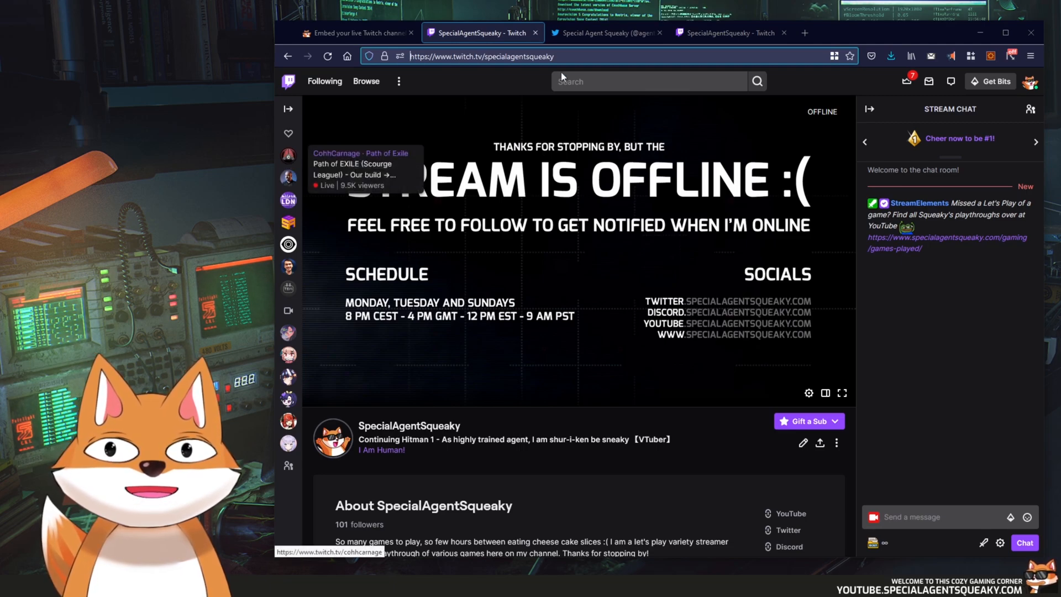
left_click(606, 33)
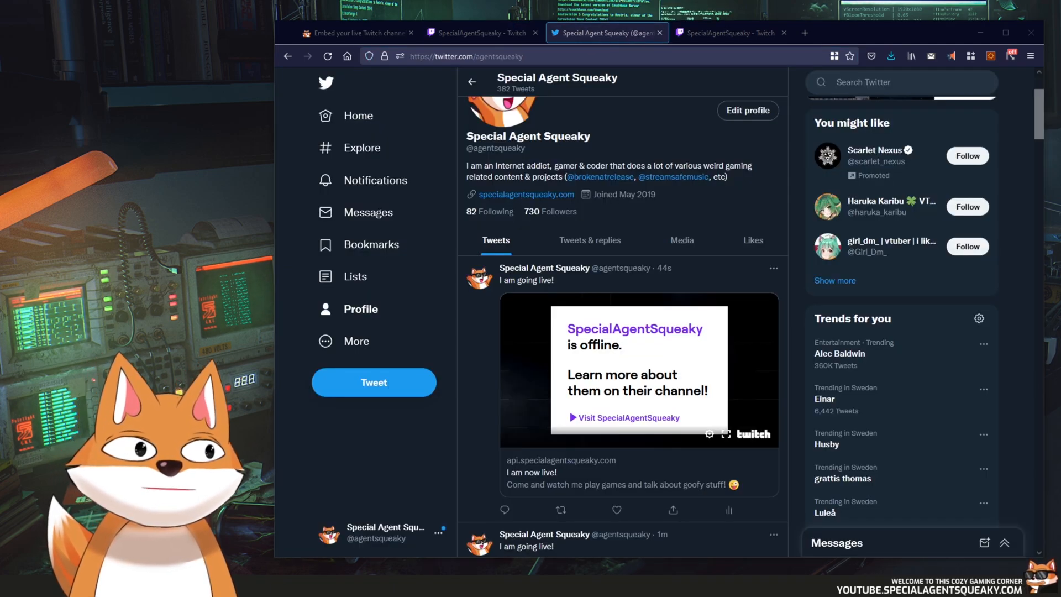
left_click(374, 382)
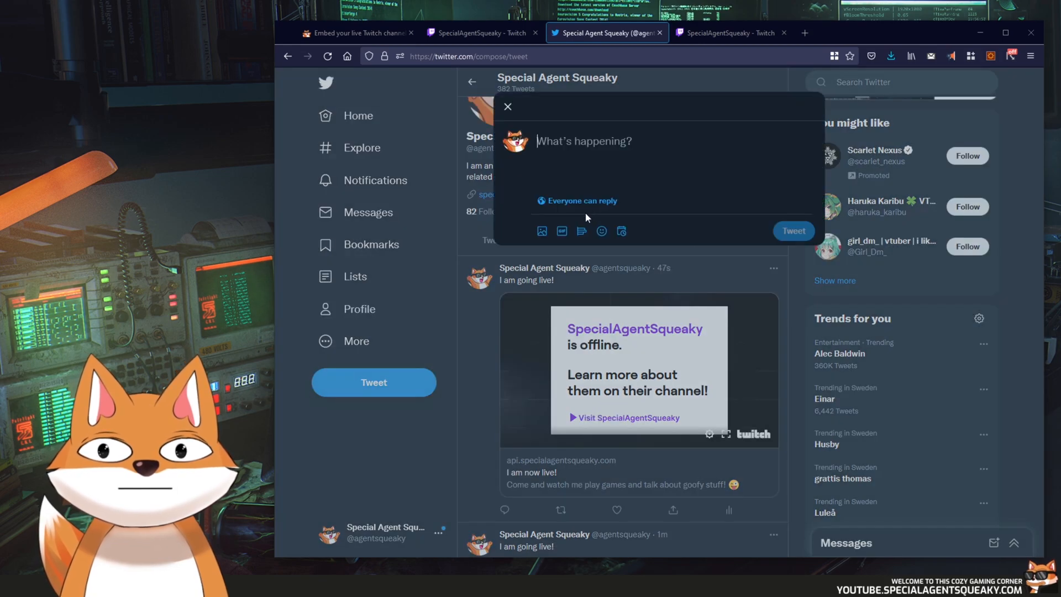
type("I am going live!")
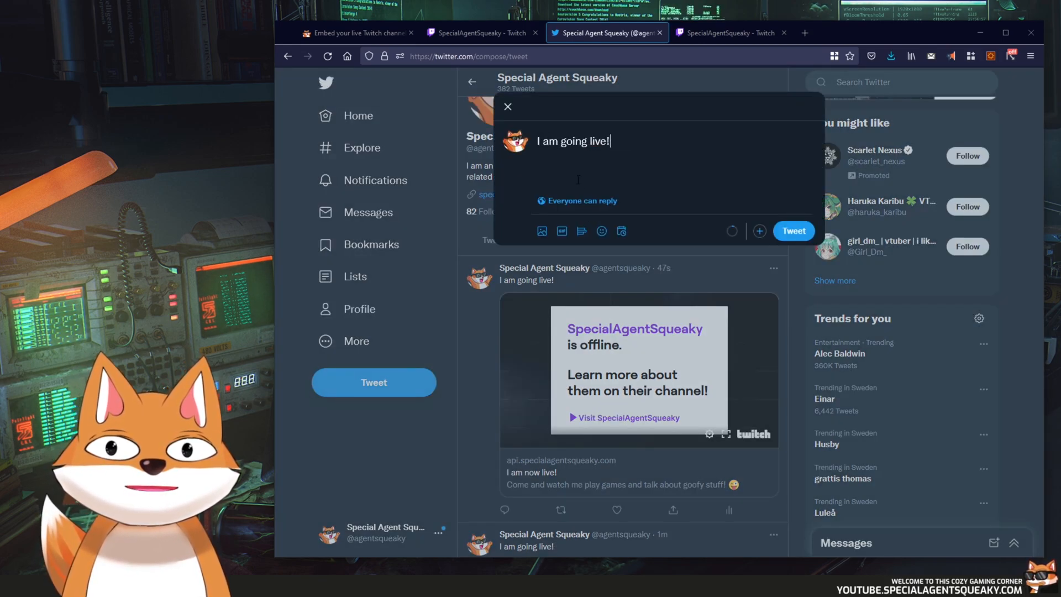
type("https://api.specialagentsqueaky.com/?action=twitter-player-card&cid=lzl5lant")
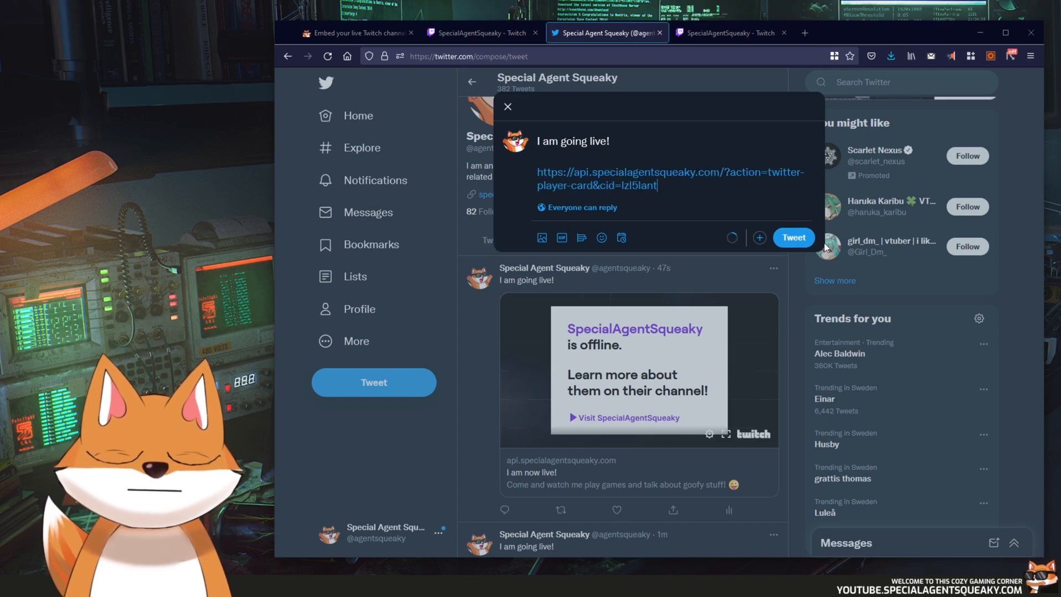
left_click(794, 238)
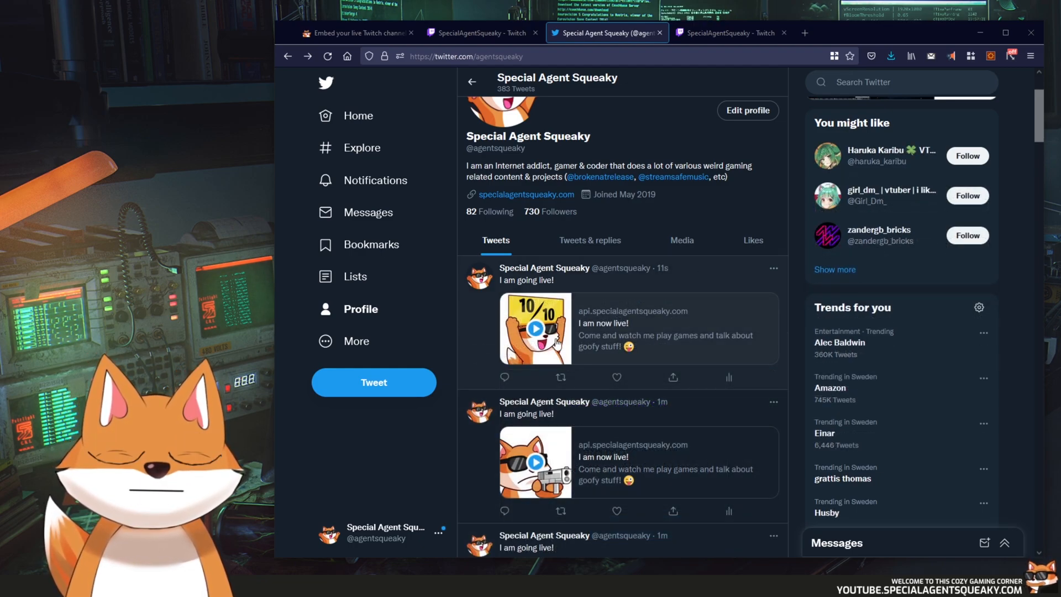
left_click(535, 328)
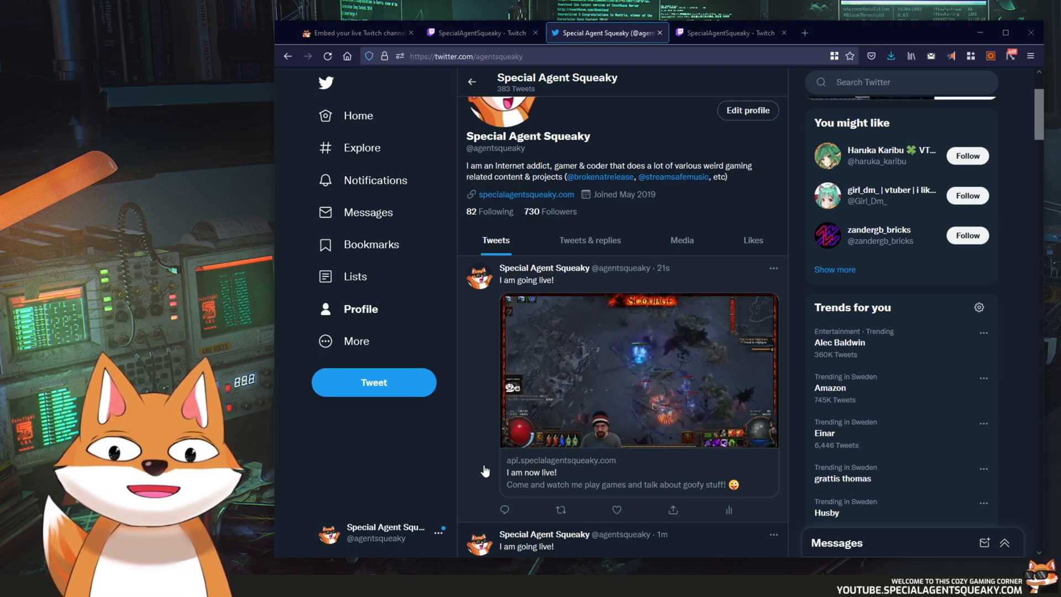
- Return to the player card tool and scroll down to the channel name and title fields
left_click(356, 33)
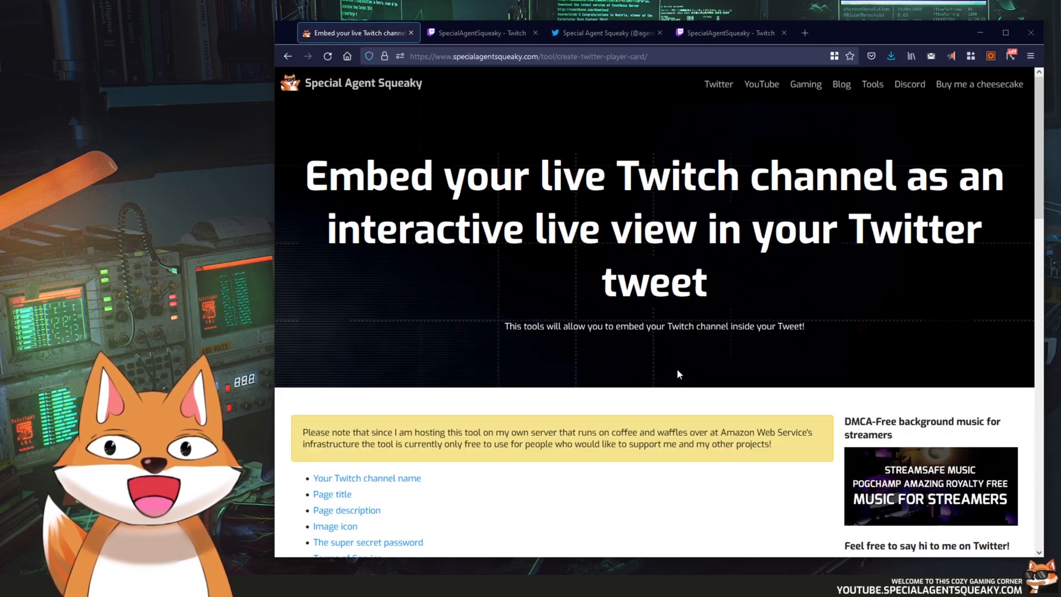
mouse_move(608, 410)
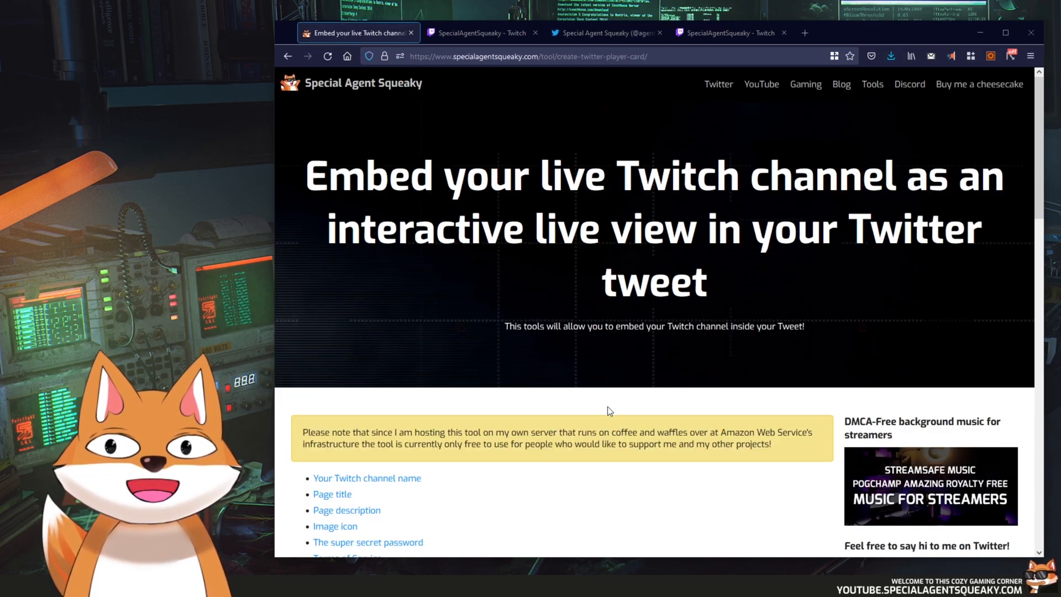
mouse_move(605, 400)
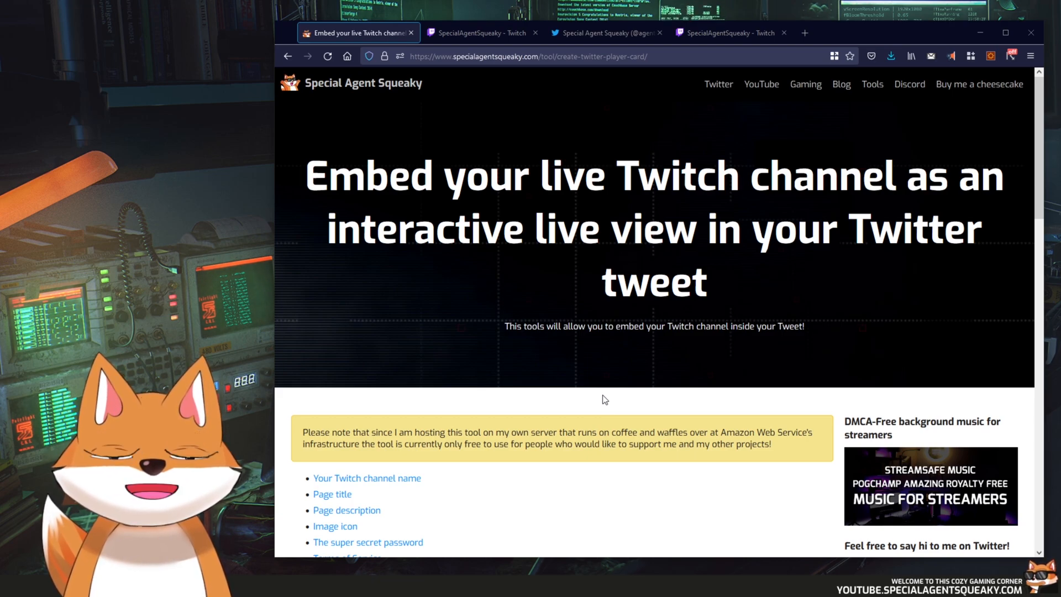
mouse_move(435, 327)
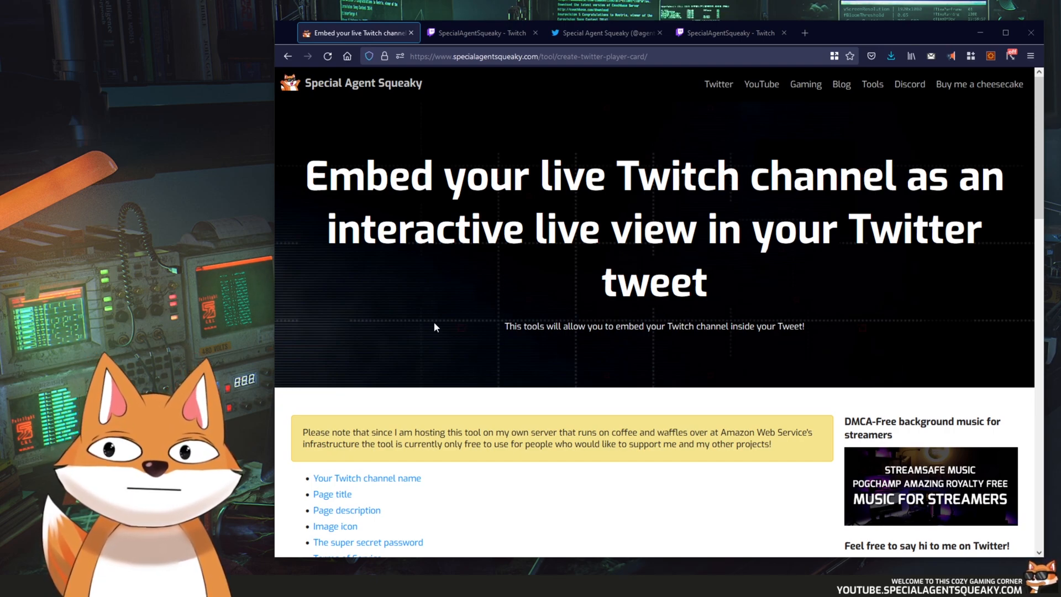
mouse_move(427, 336)
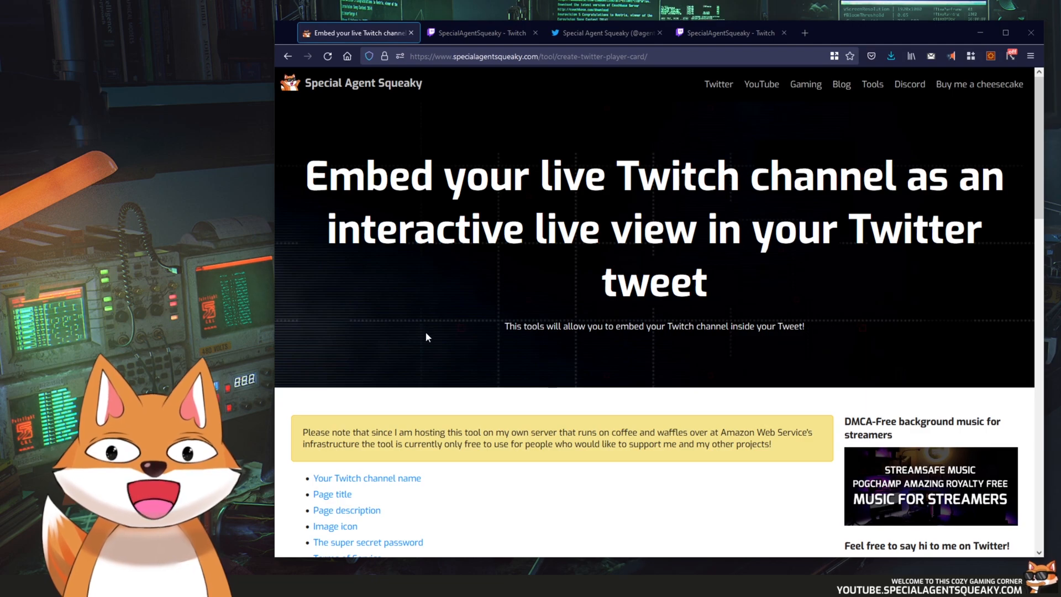
scroll("down", 3)
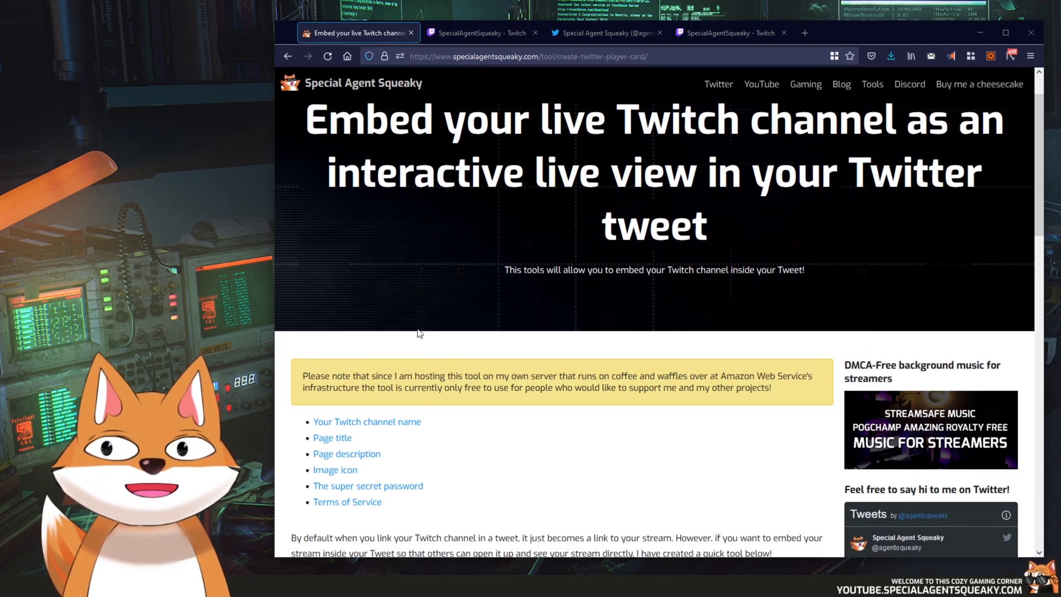
mouse_move(428, 317)
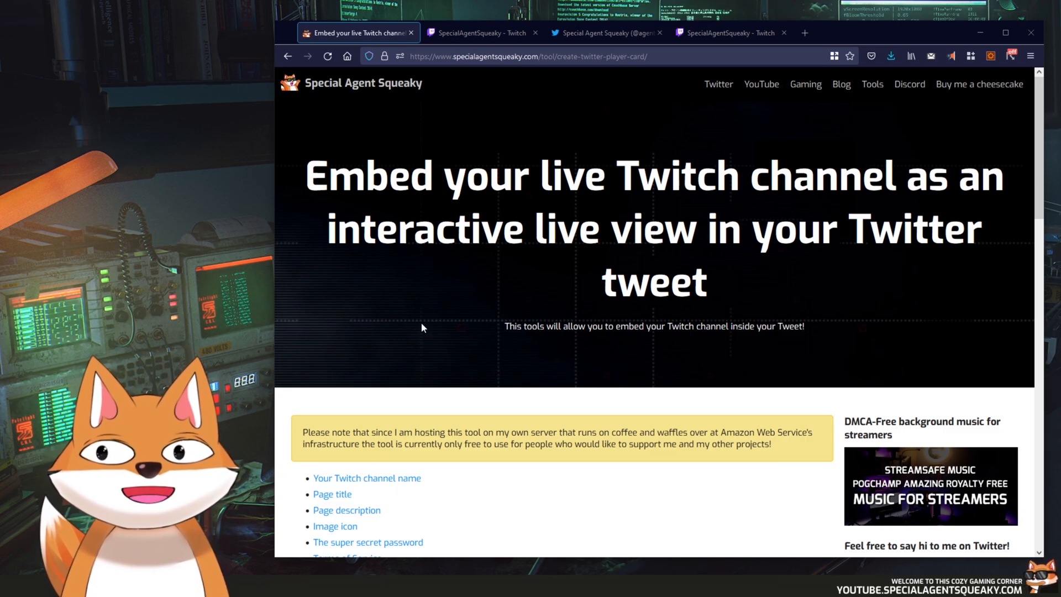
scroll("down", 3)
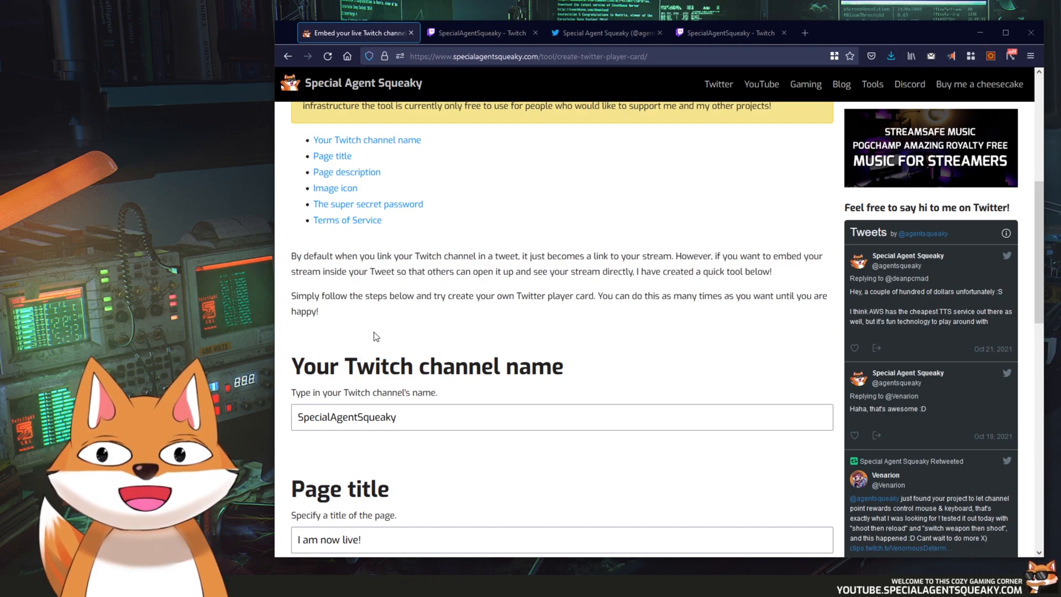
- Enter cohhcarnage as the channel name
scroll("down", 3)
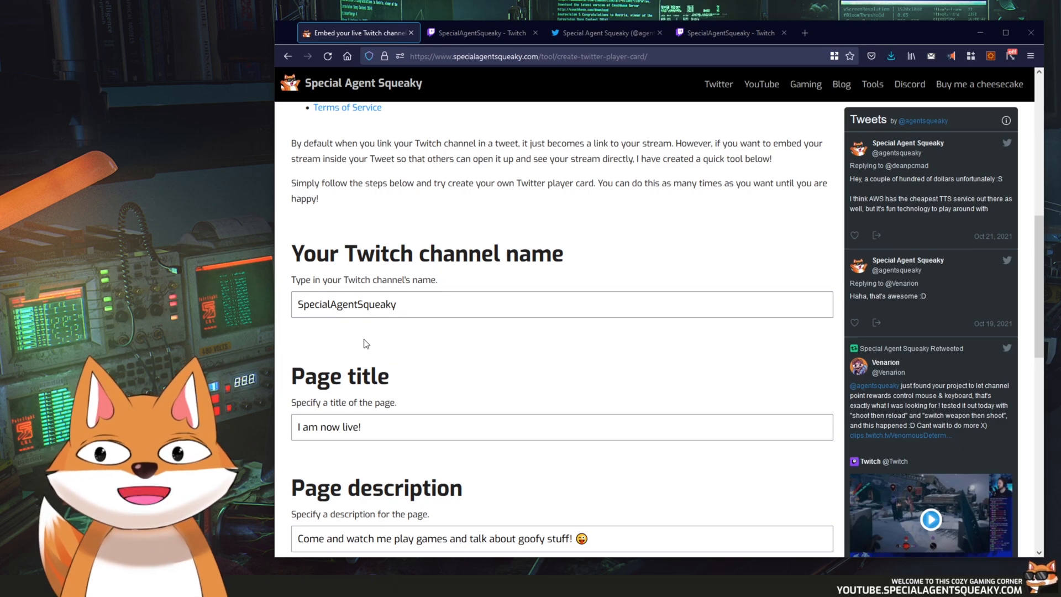
type("cohhcarnage")
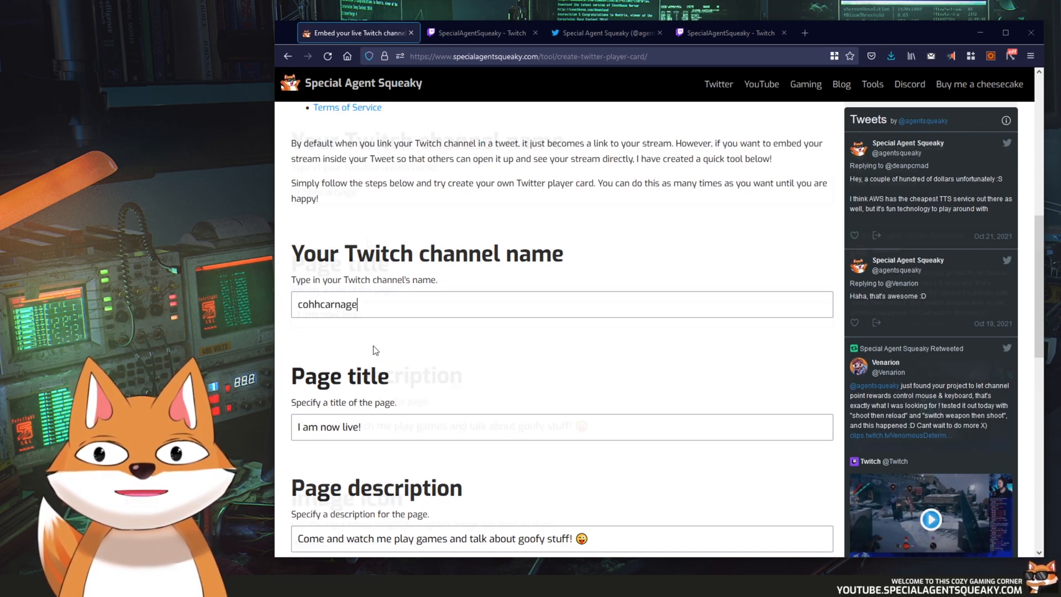
scroll("down", 3)
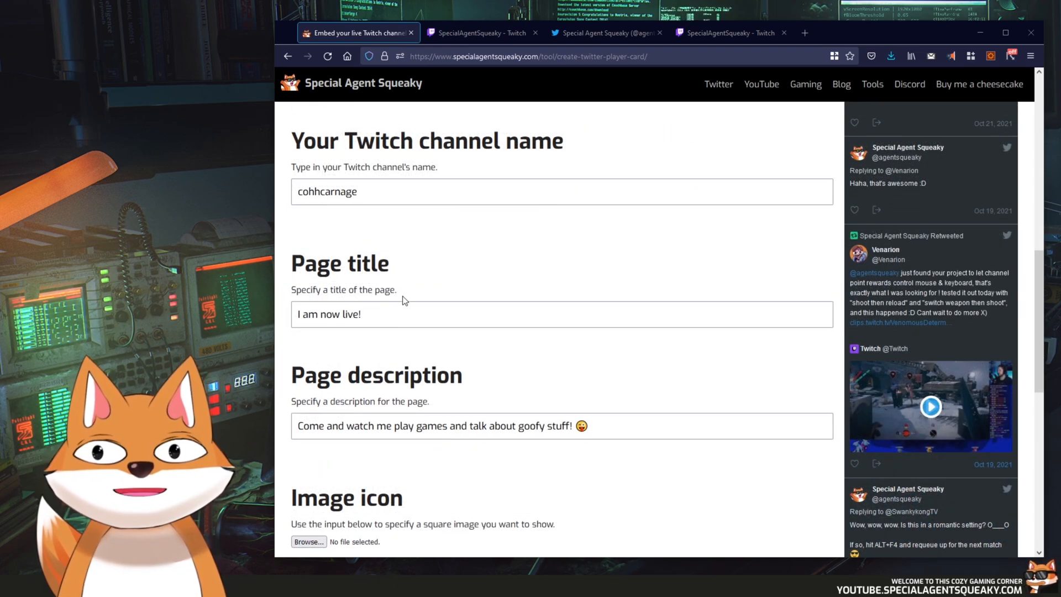
- Replace the page title with 'My cozy stream is starting!', comparing against the posted tweet's card
triple_click(330, 314)
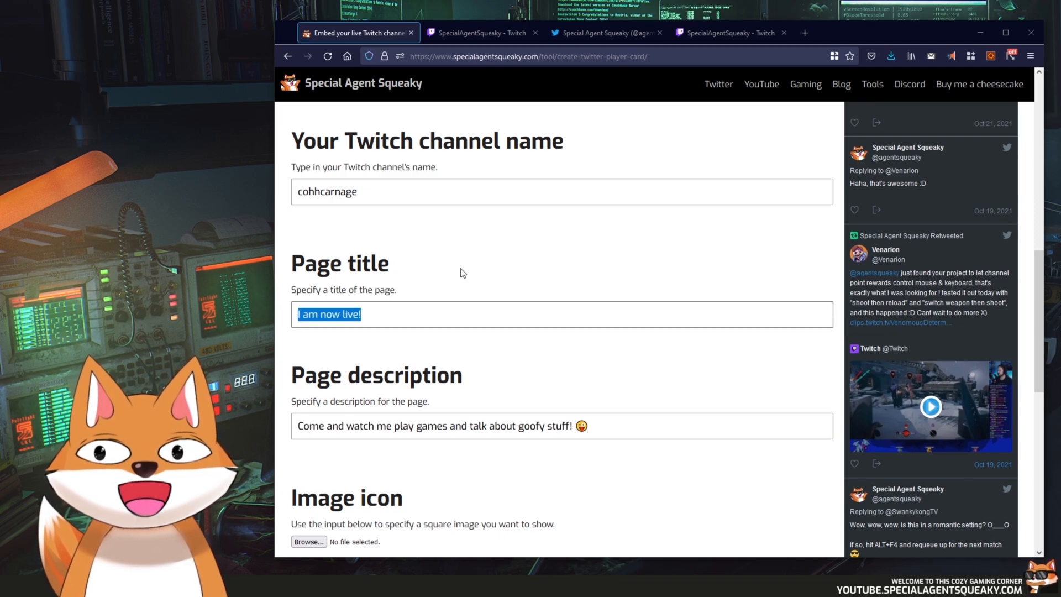
left_click(604, 33)
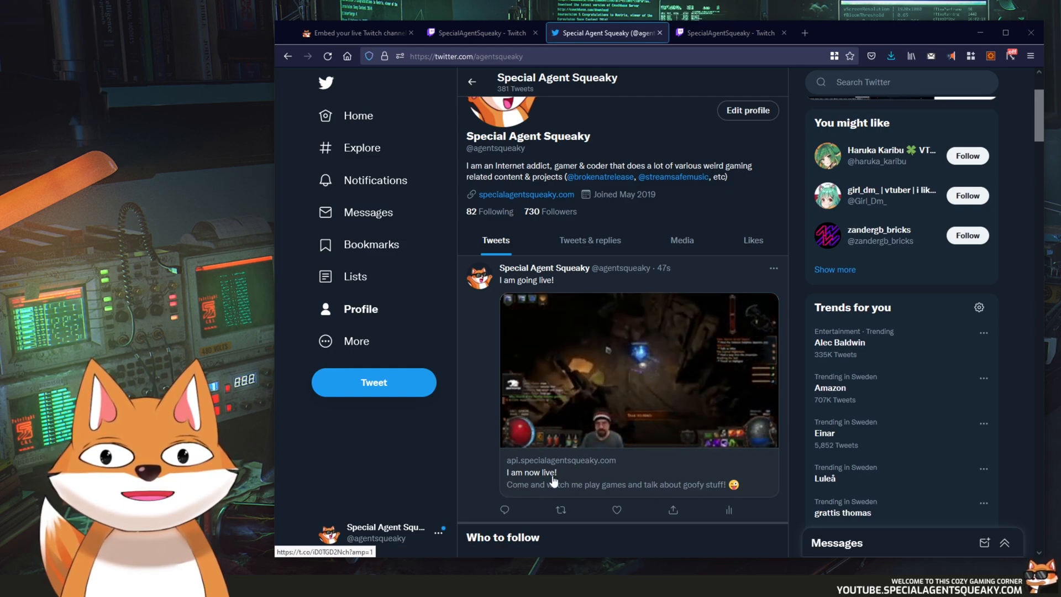
left_click(356, 32)
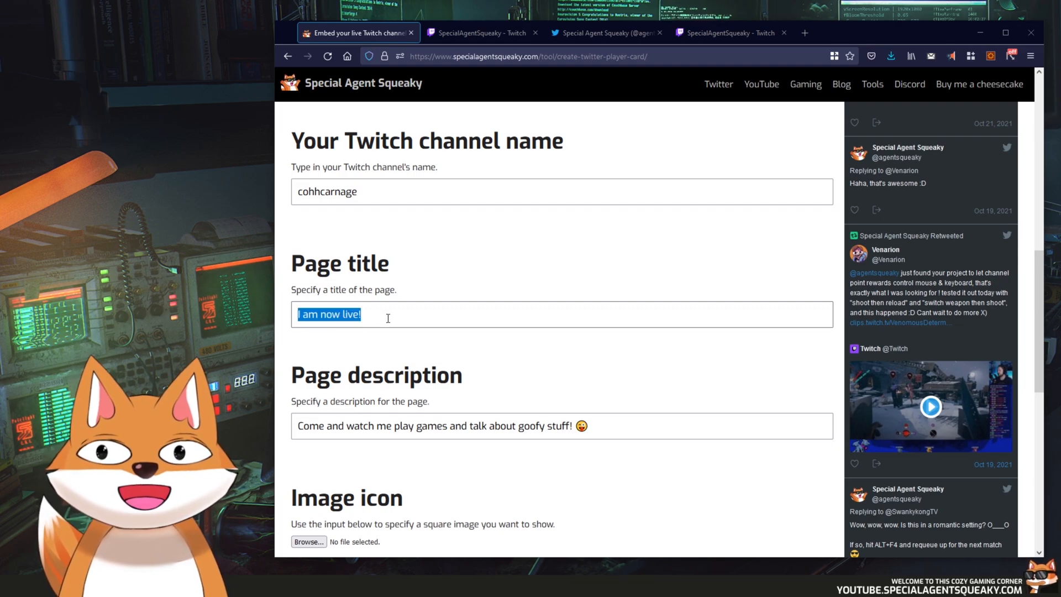
type("M")
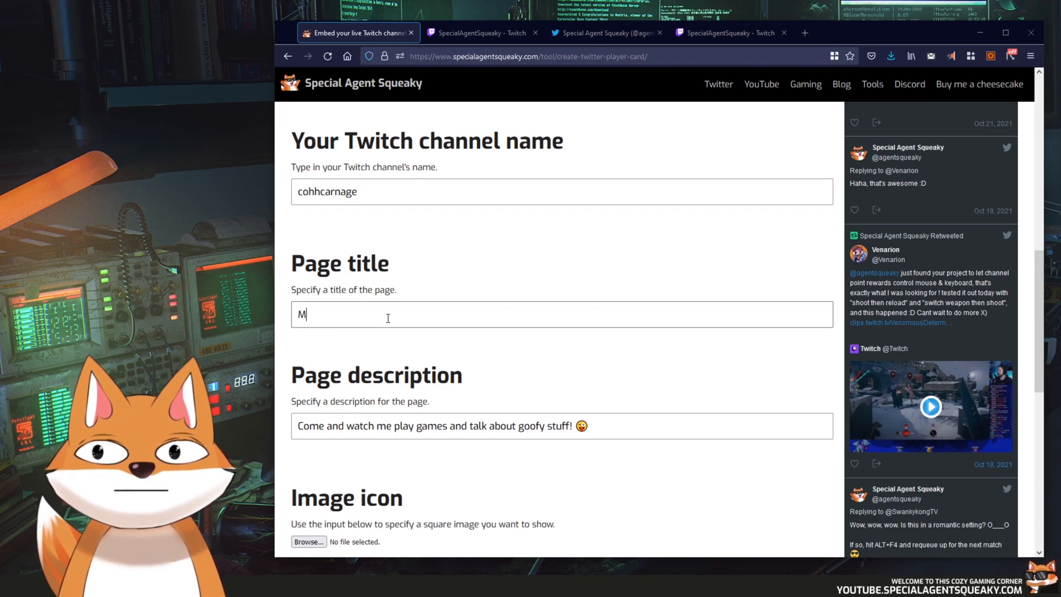
type("y cozy stream is starting!")
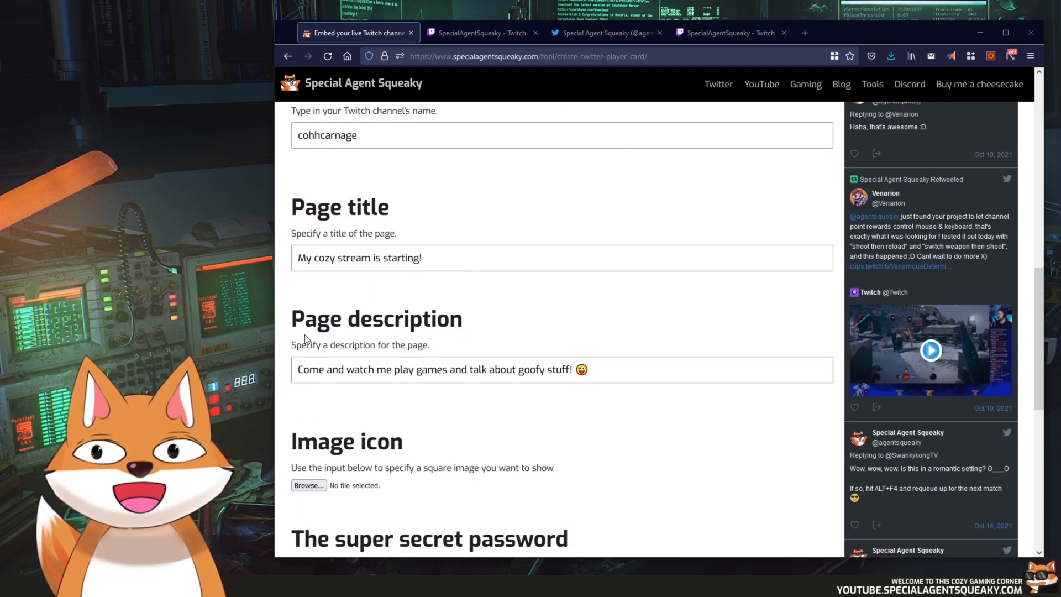
left_click(605, 32)
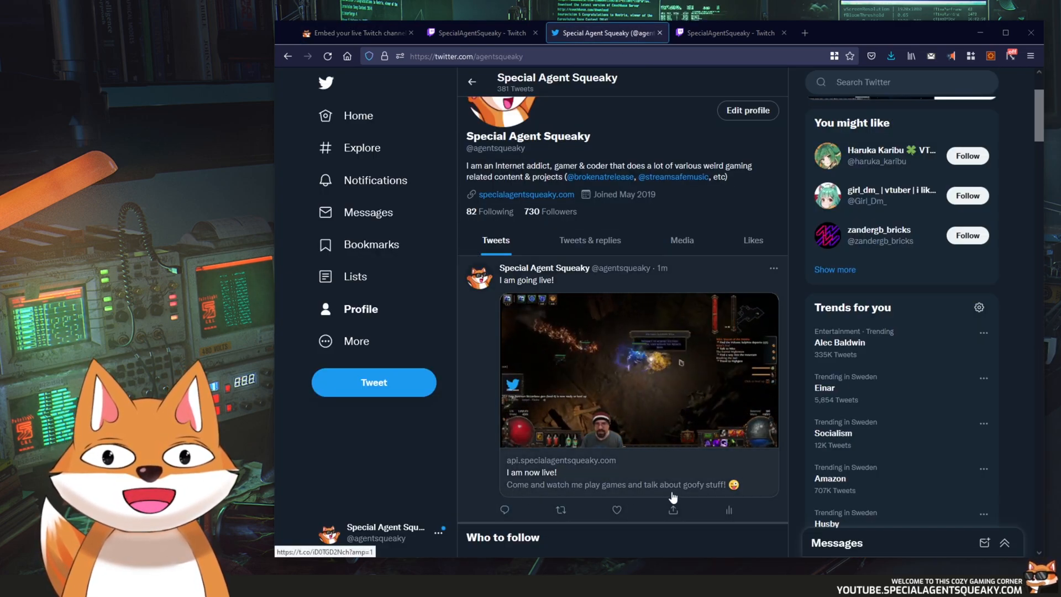
- Replace the page description with 'It is spooktober, so let's play some horror games!'
left_click(361, 33)
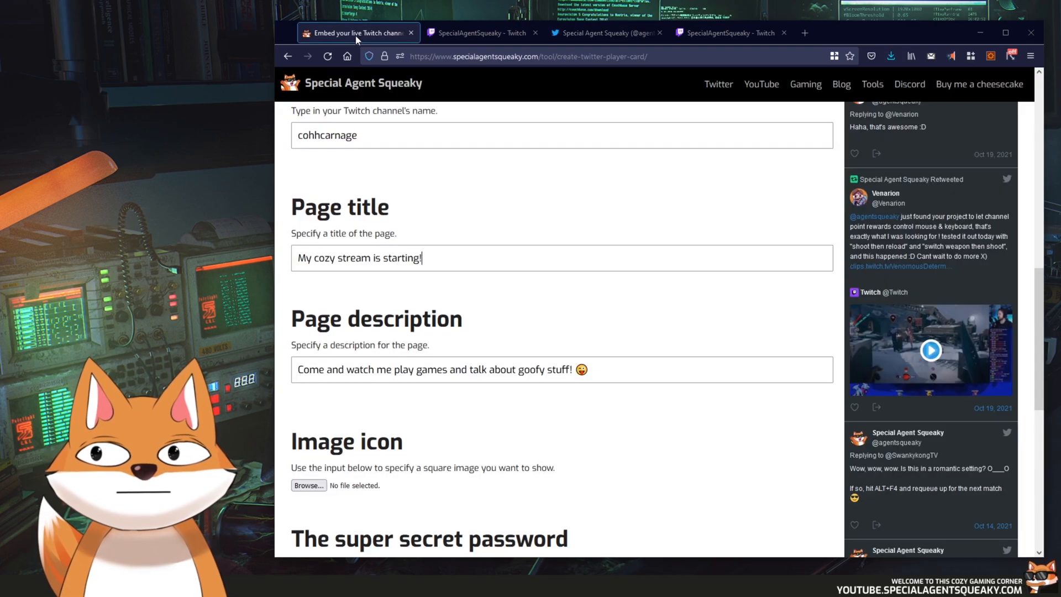
triple_click(436, 370)
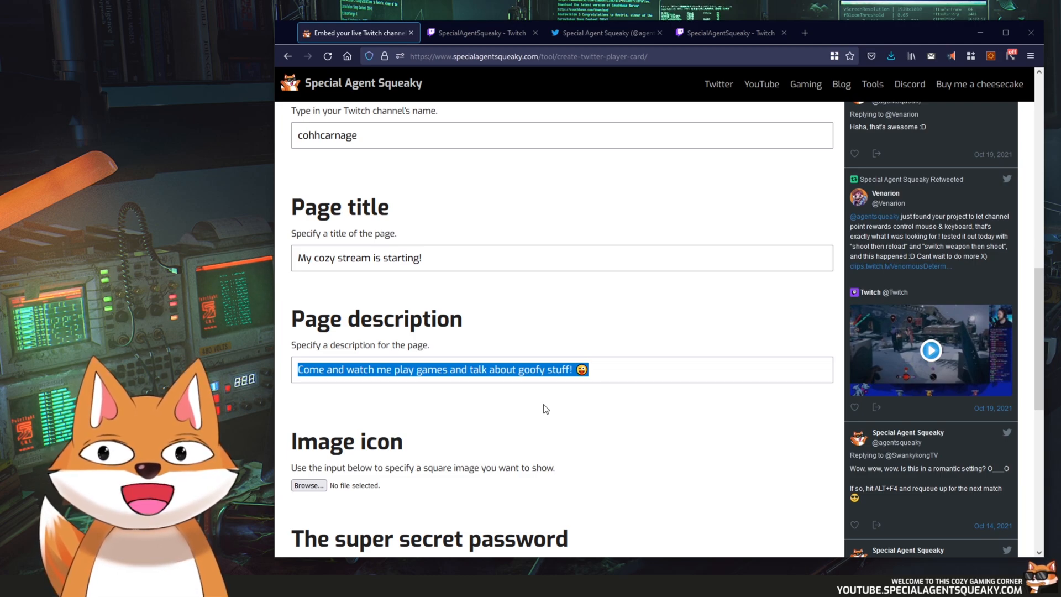
type("It")
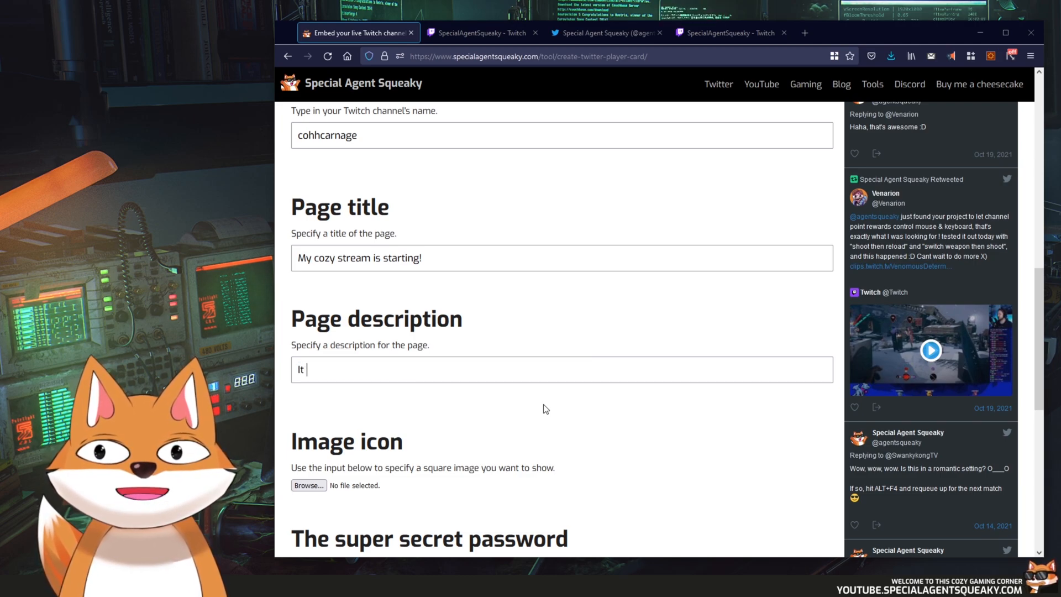
type("is spooktob")
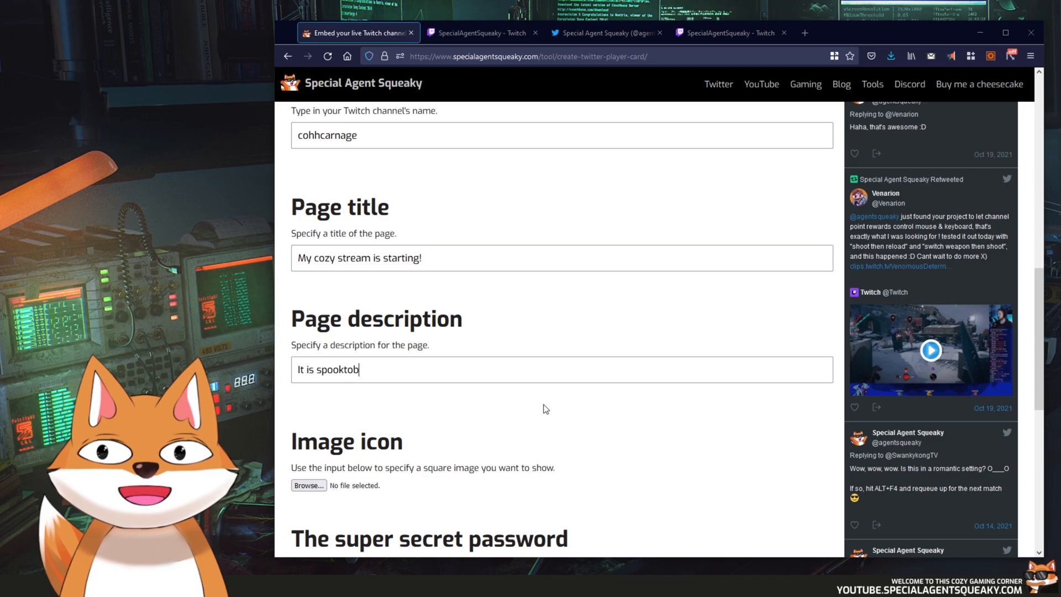
type("er")
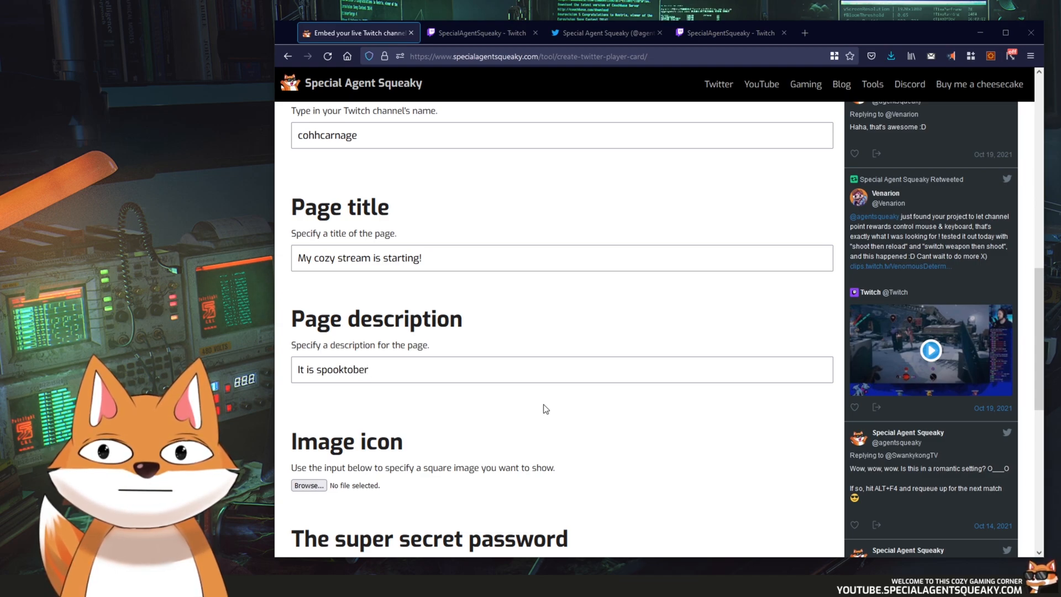
type(", so let's")
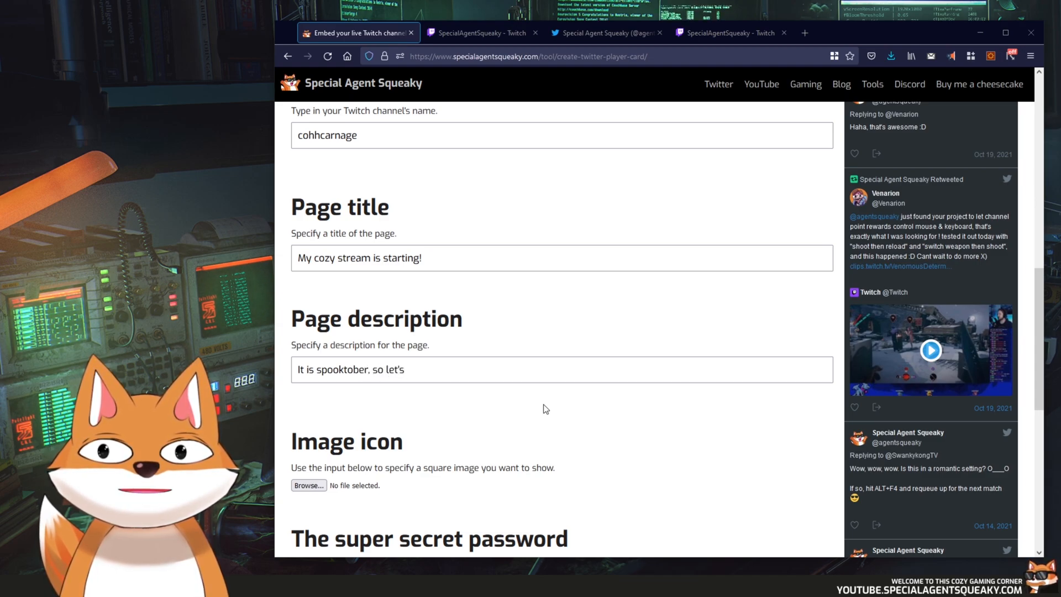
type("play some horror games!")
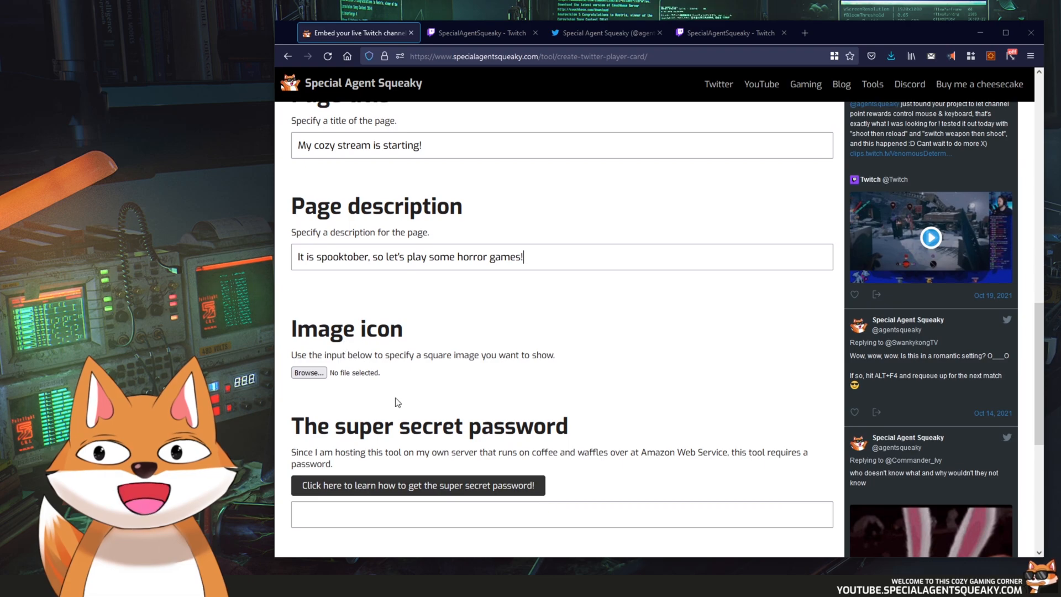
mouse_move(383, 383)
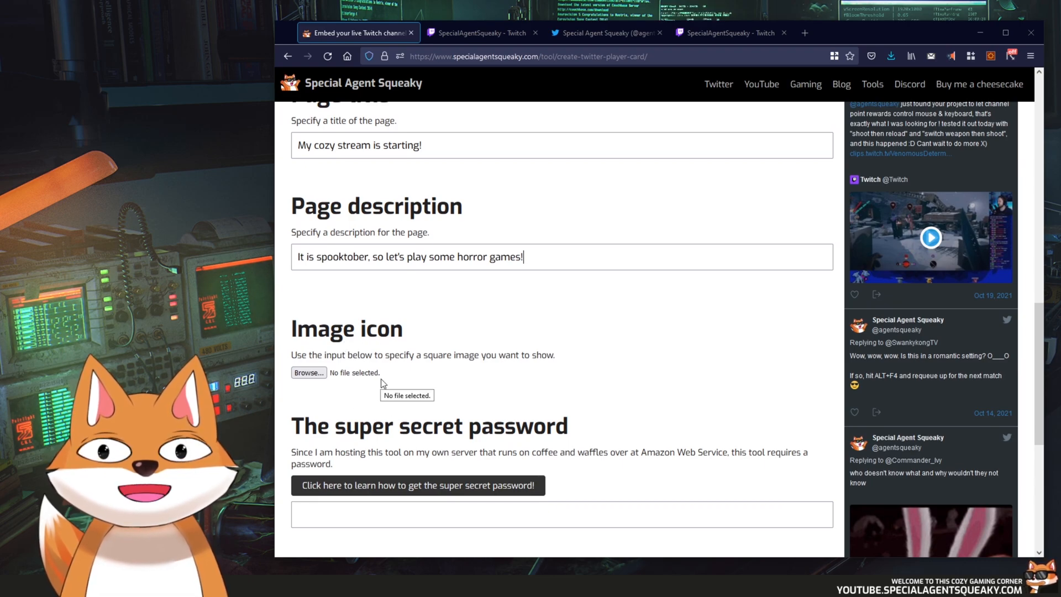
- Upload a square fox image as the card icon and scroll to the Terms of Service
left_click(604, 33)
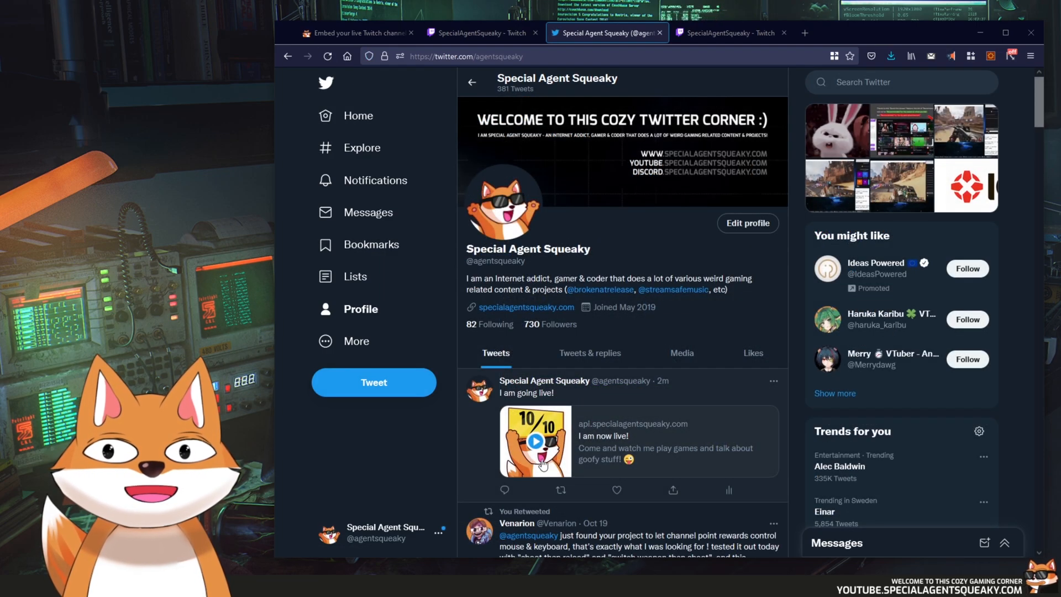
left_click(357, 32)
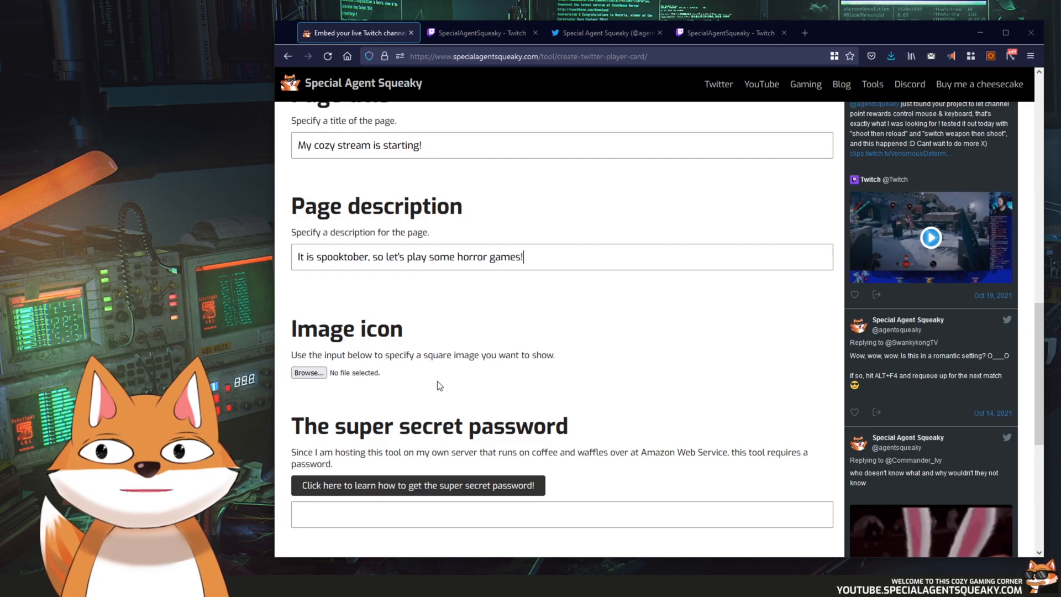
scroll("down", 3)
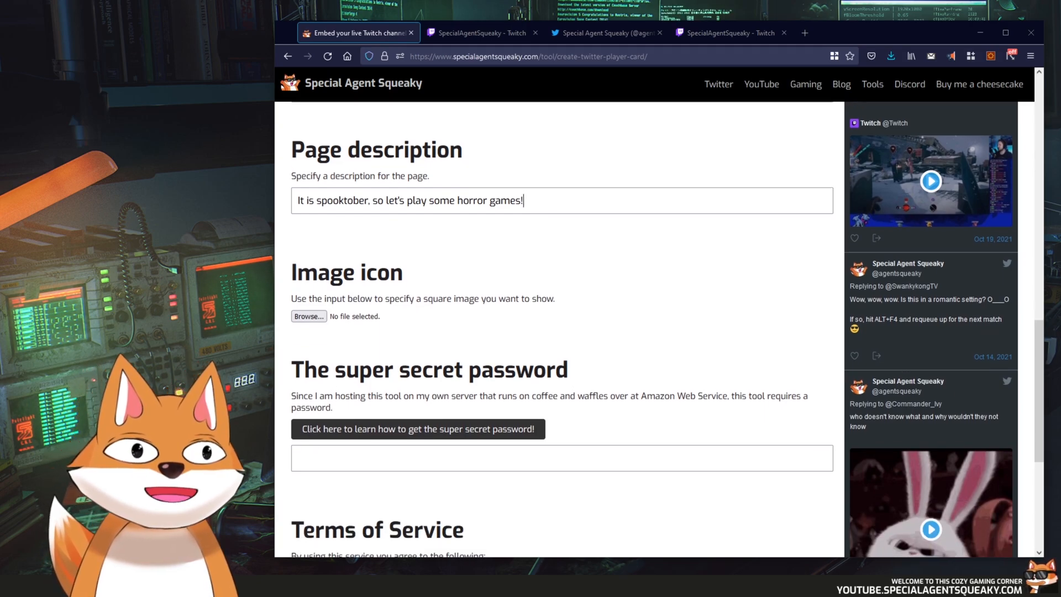
left_click(309, 316)
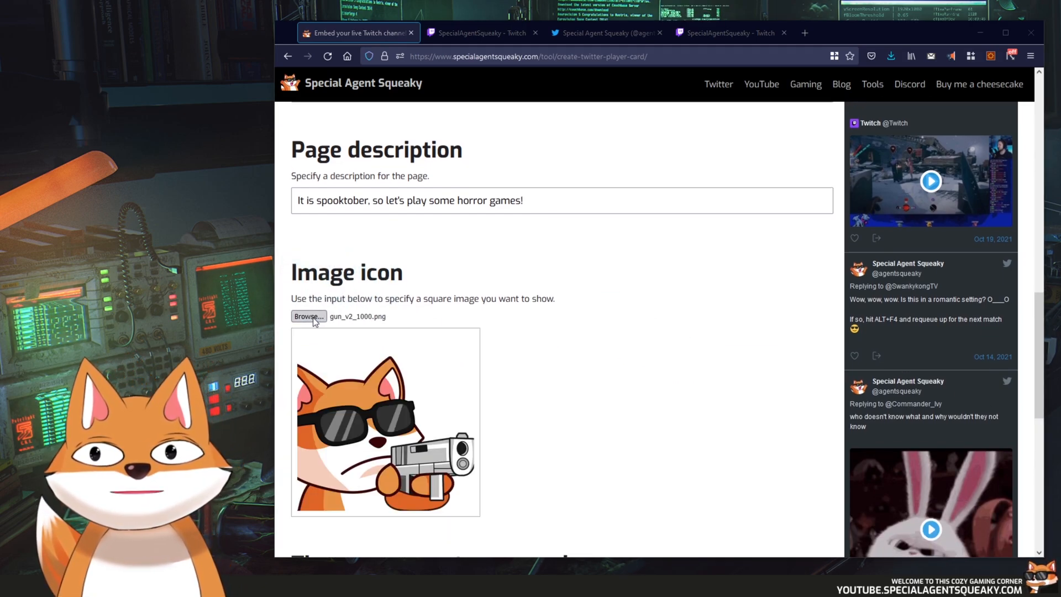
scroll("down", 3)
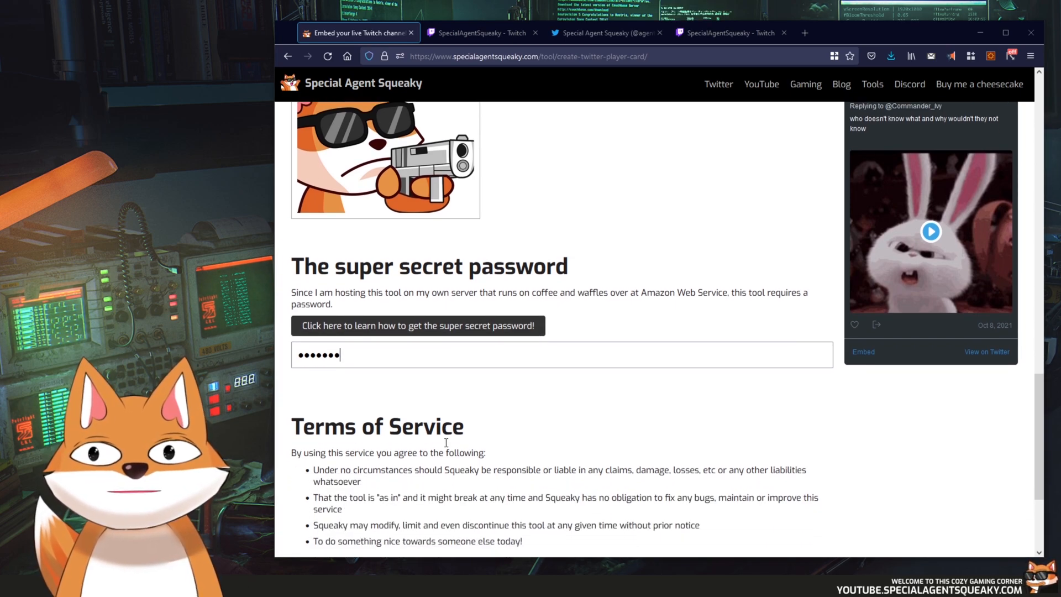
scroll("down", 3)
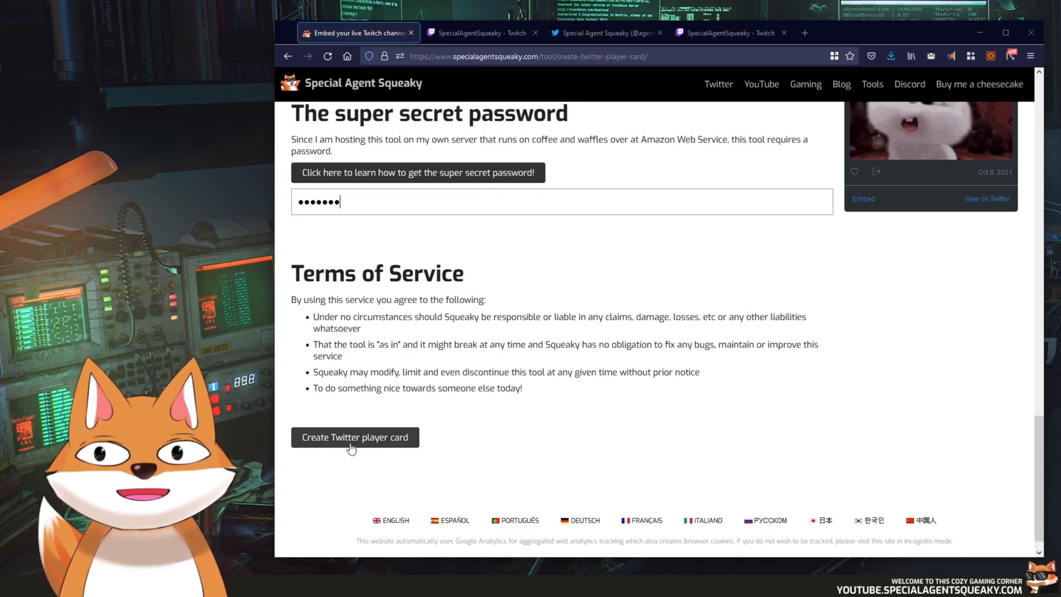
- Generate the Twitter player card, copy its page URL, and go back to Twitter
left_click(355, 437)
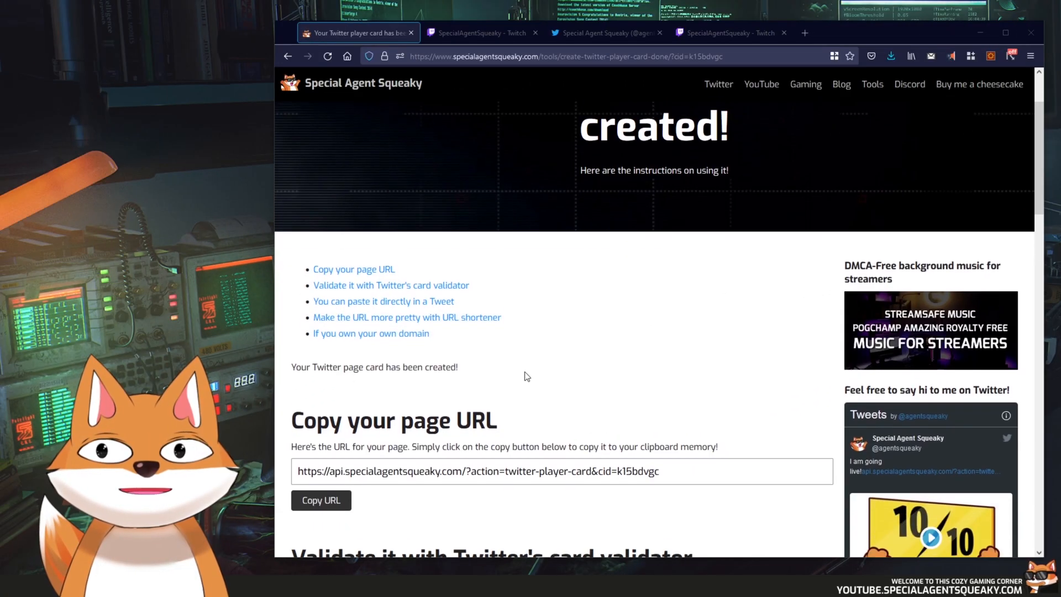
scroll("down", 3)
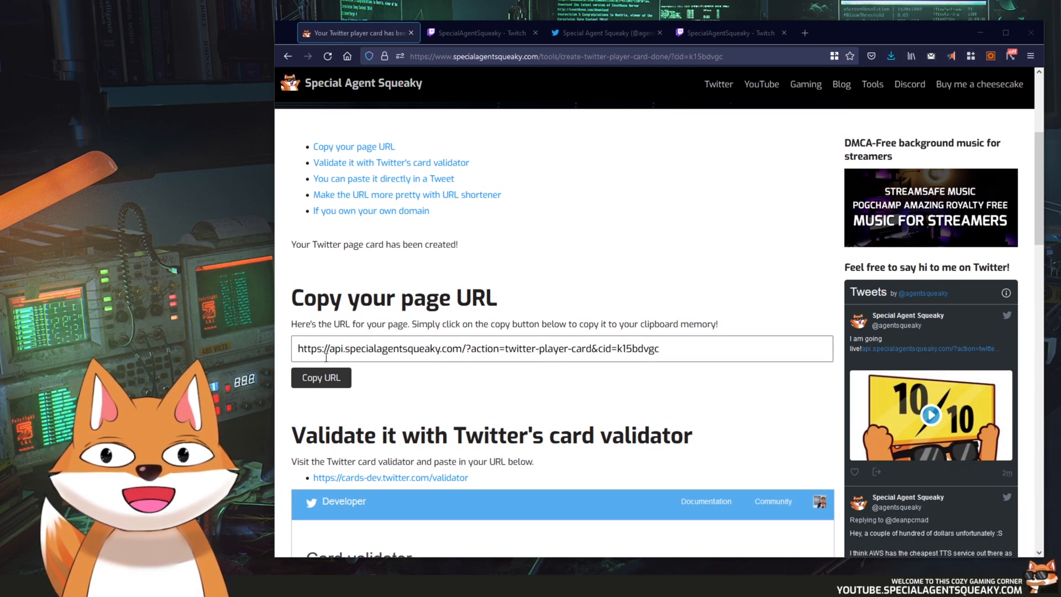
left_click(321, 377)
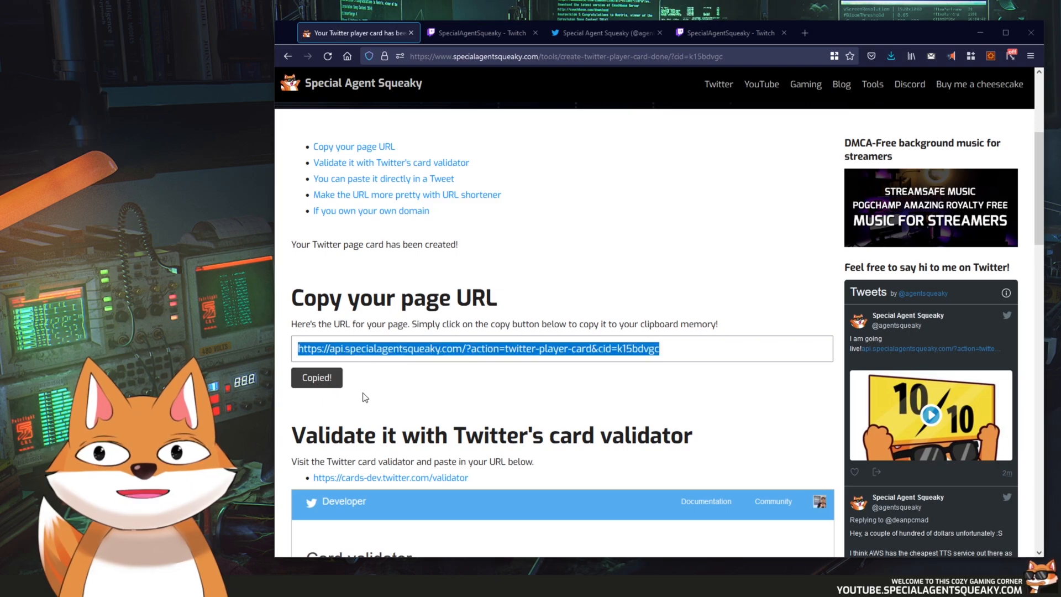
left_click(607, 33)
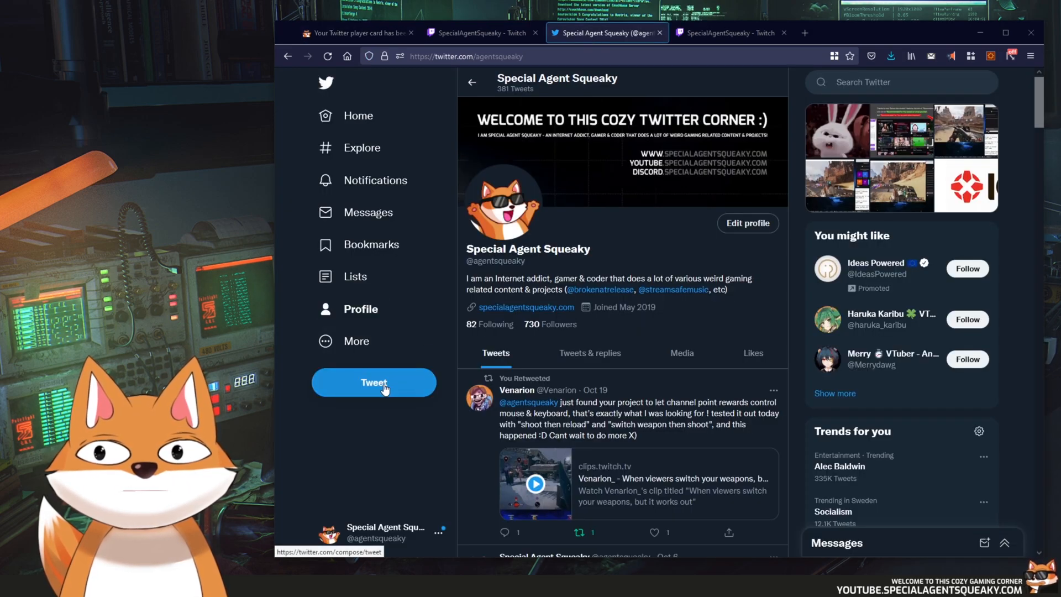
- Post 'I am starting soon!' with the cid=k15bdvgc player-card link
left_click(373, 382)
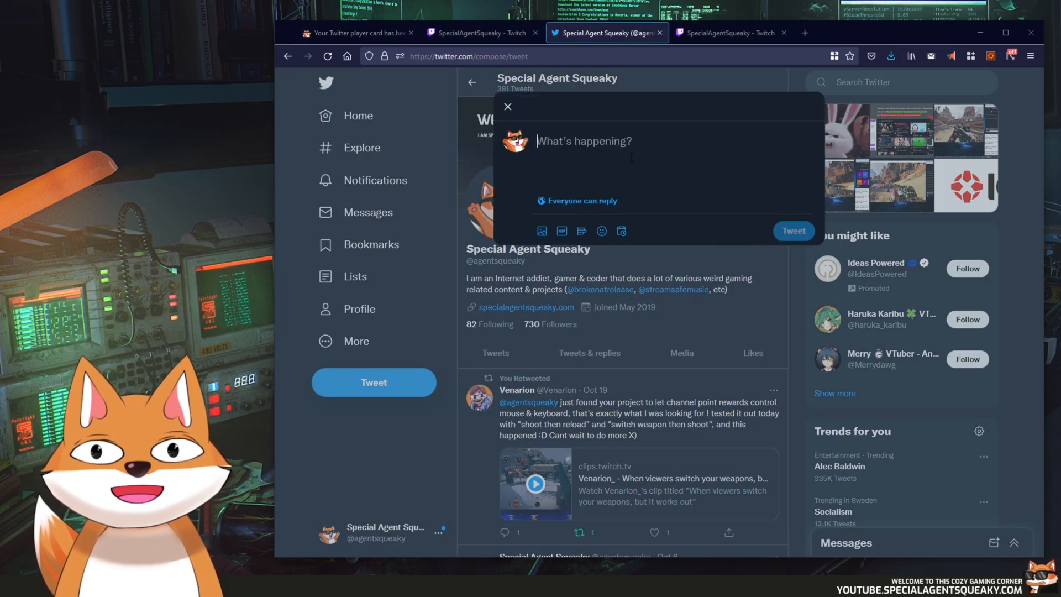
type("I am")
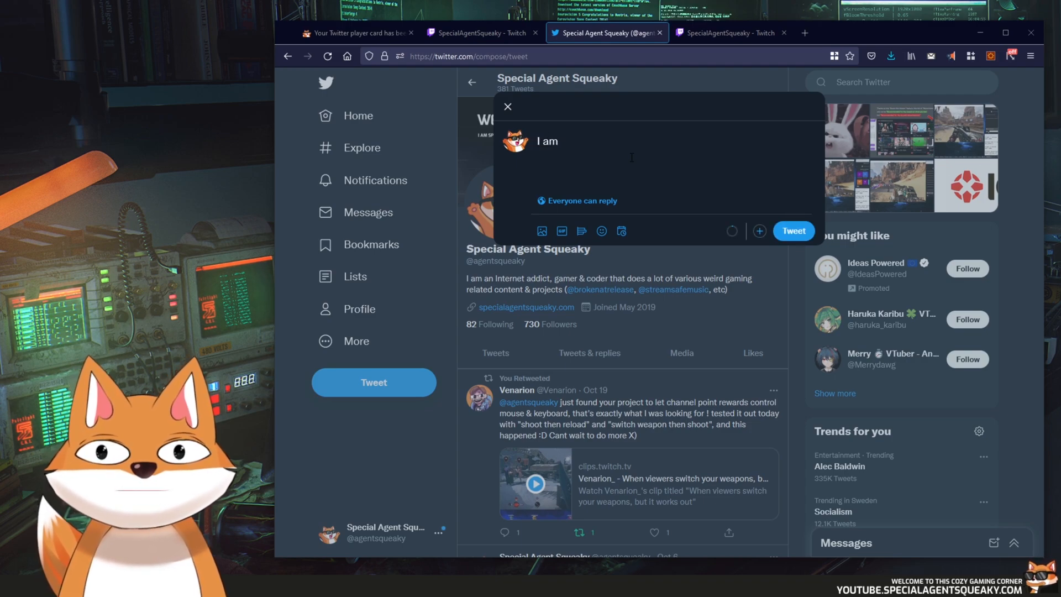
type("starting soon")
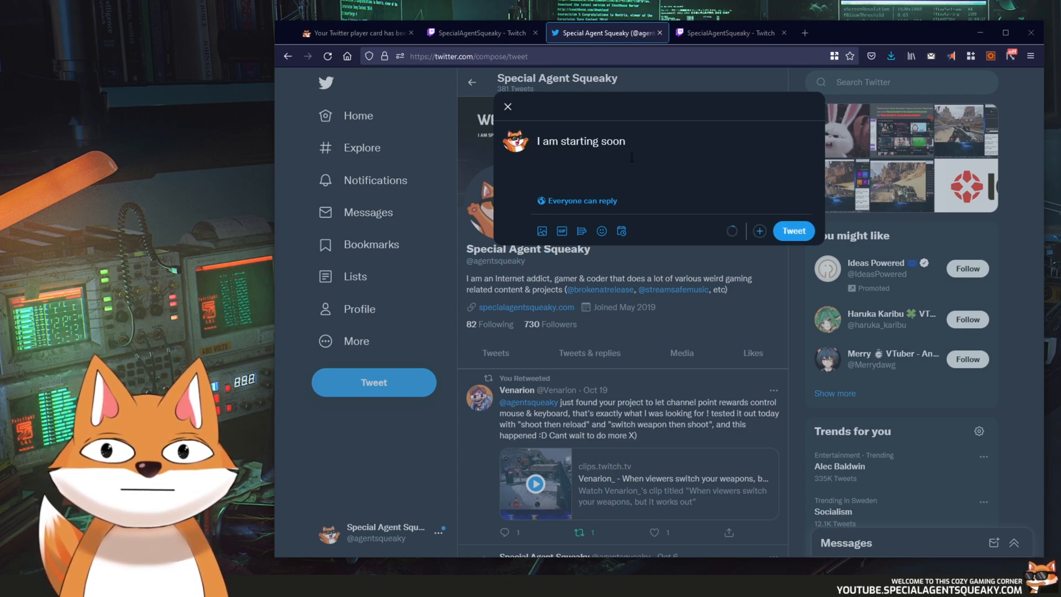
type("https://api.specialagentsqueaky.com/?action=twitter-player-card&cid=k15bdvgc")
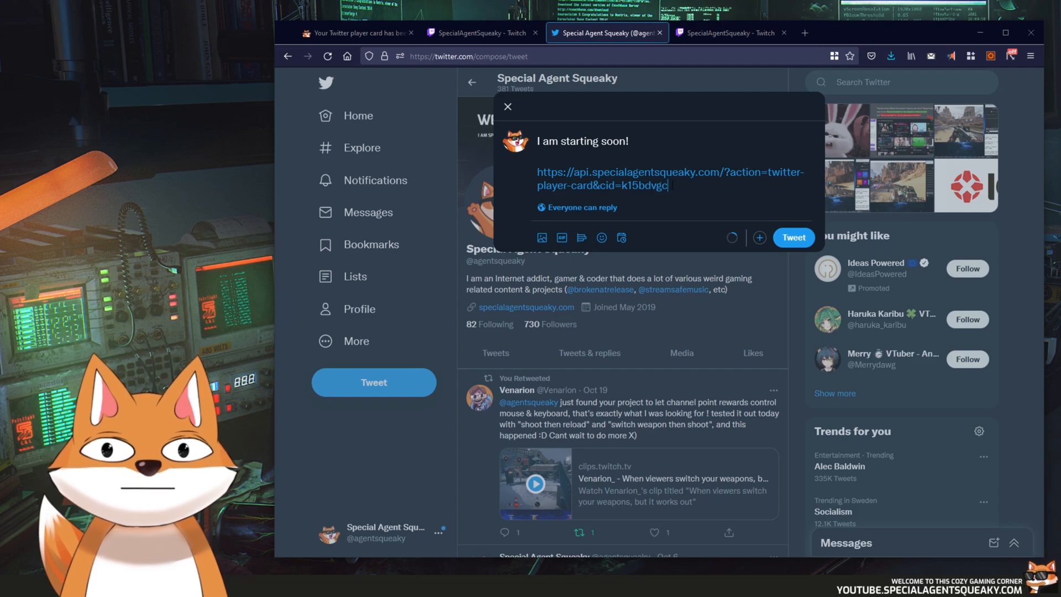
left_click(793, 238)
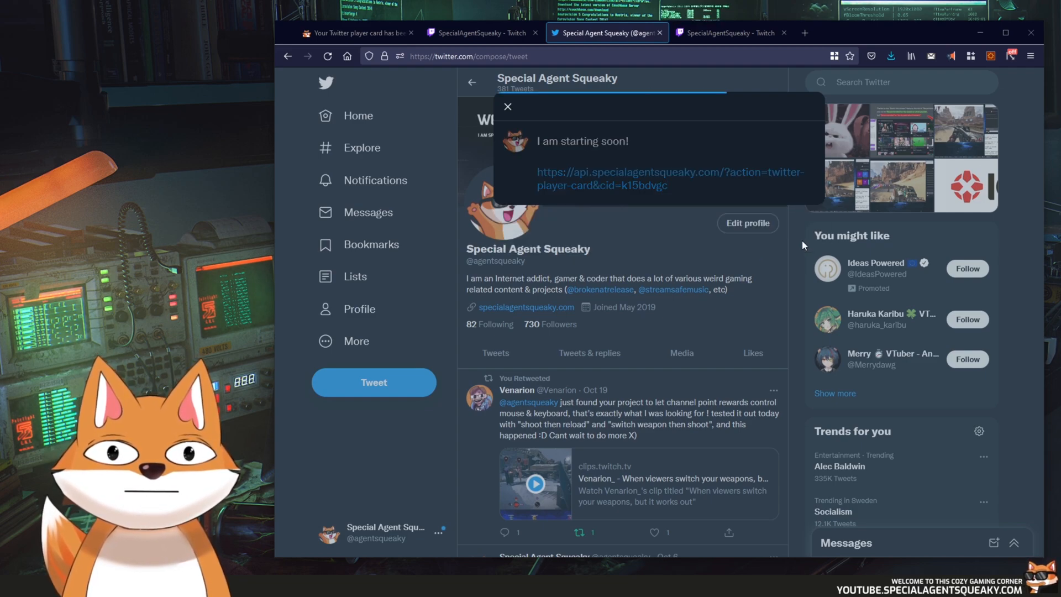
left_click(507, 106)
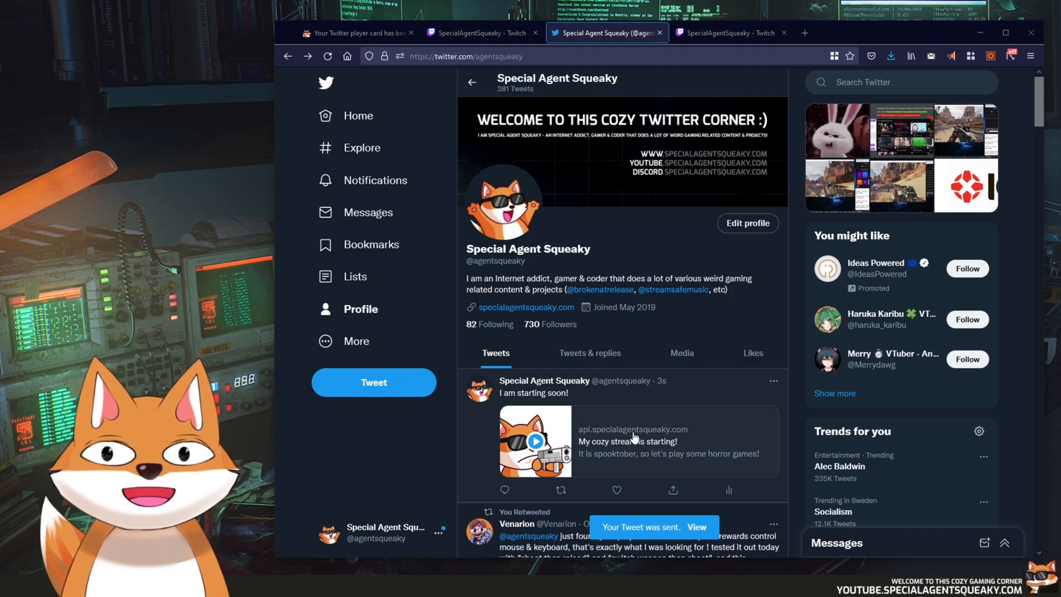
- Scroll to the new tweet's live card, then return to the player card instructions page
scroll("down", 3)
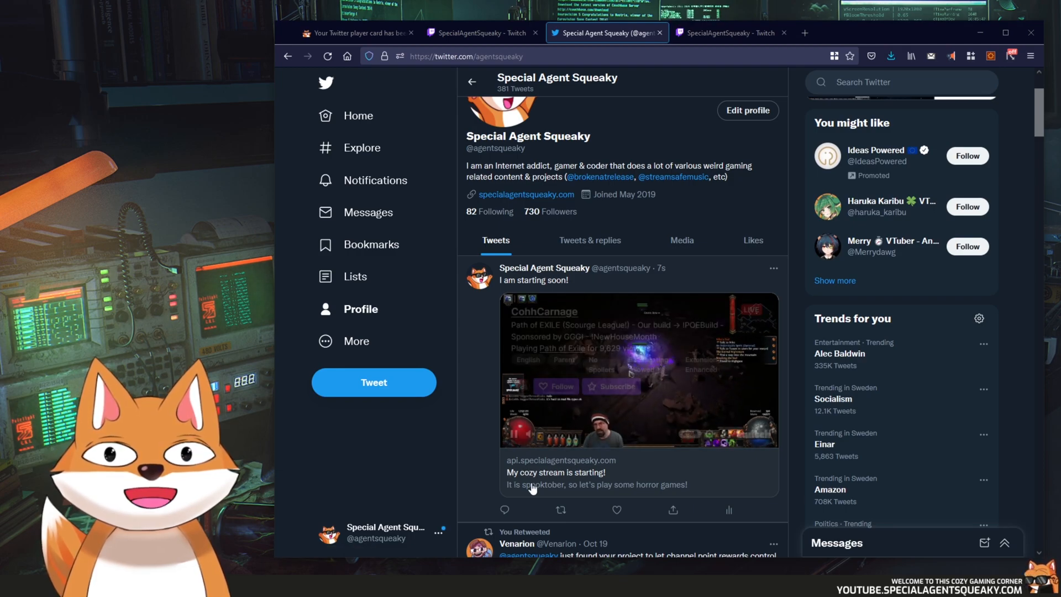
scroll("down", 3)
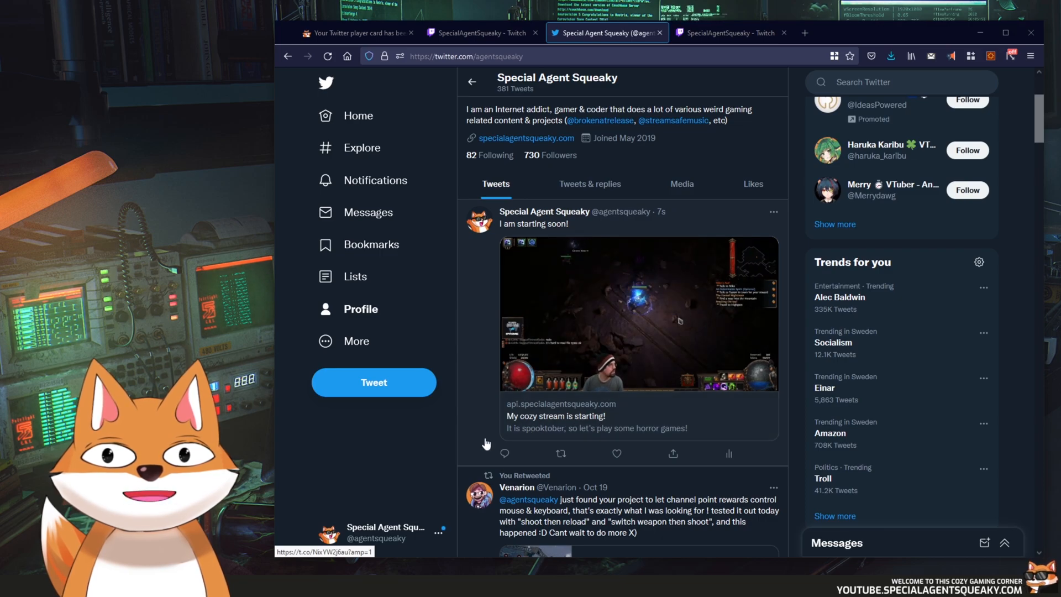
scroll("down", 3)
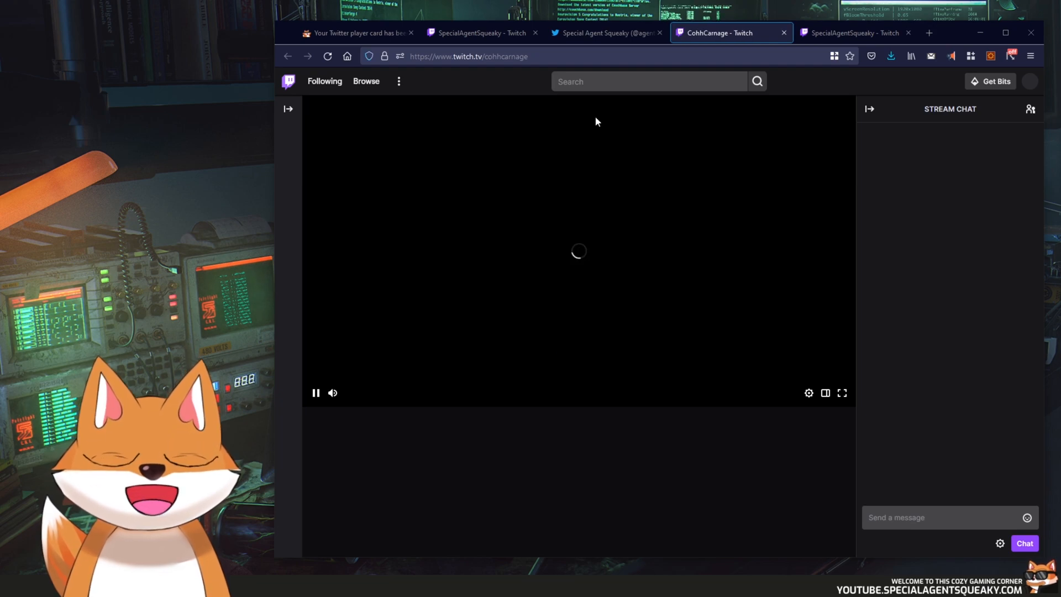
left_click(357, 33)
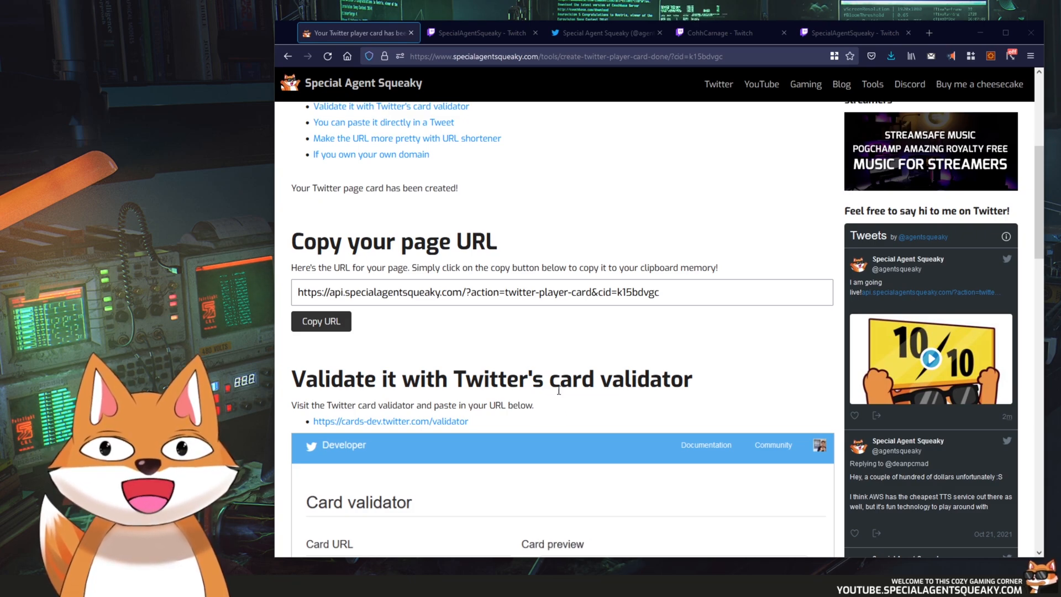
- Preview the new player card URL in Card Validator, confirming the cozy stream card loads
scroll("down", 3)
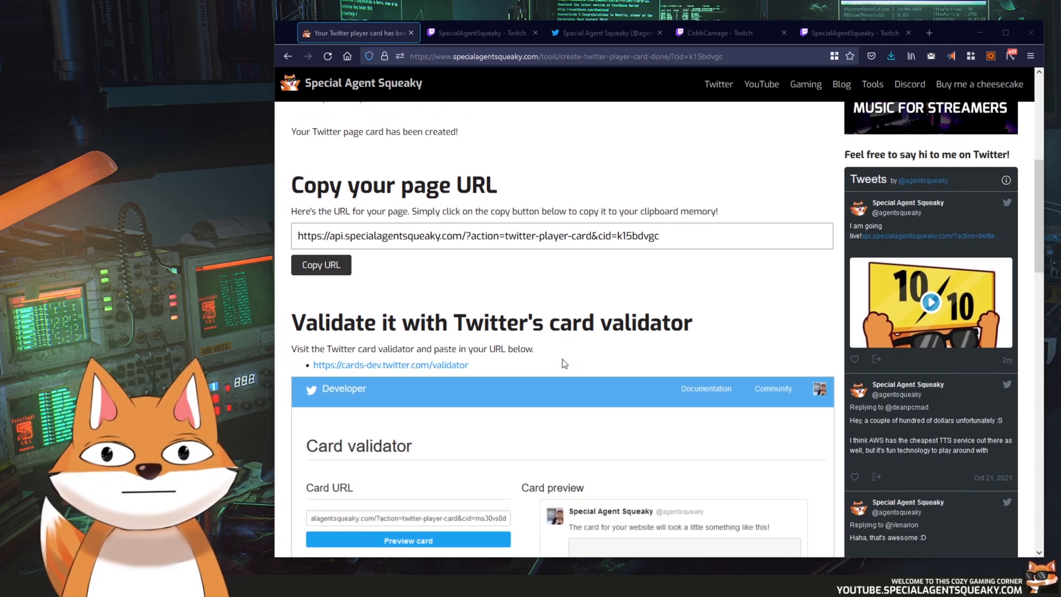
mouse_move(429, 370)
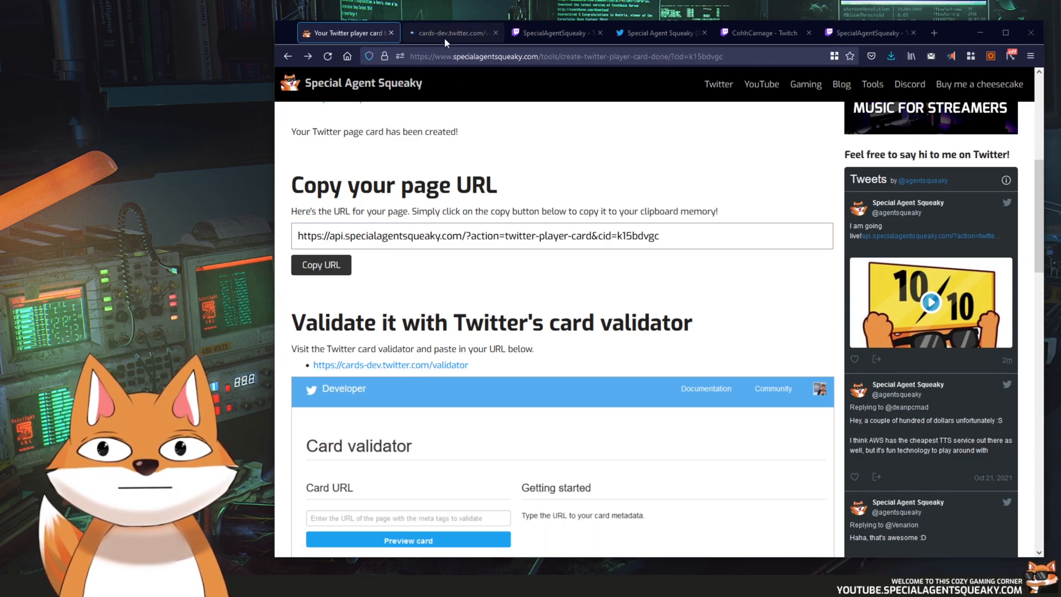
left_click(450, 33)
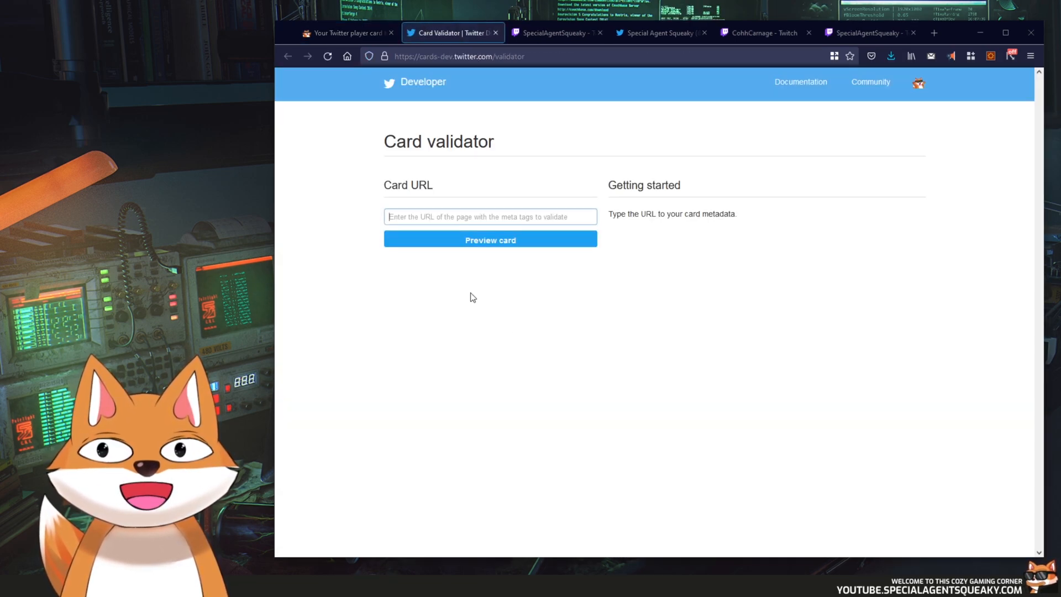
left_click(490, 239)
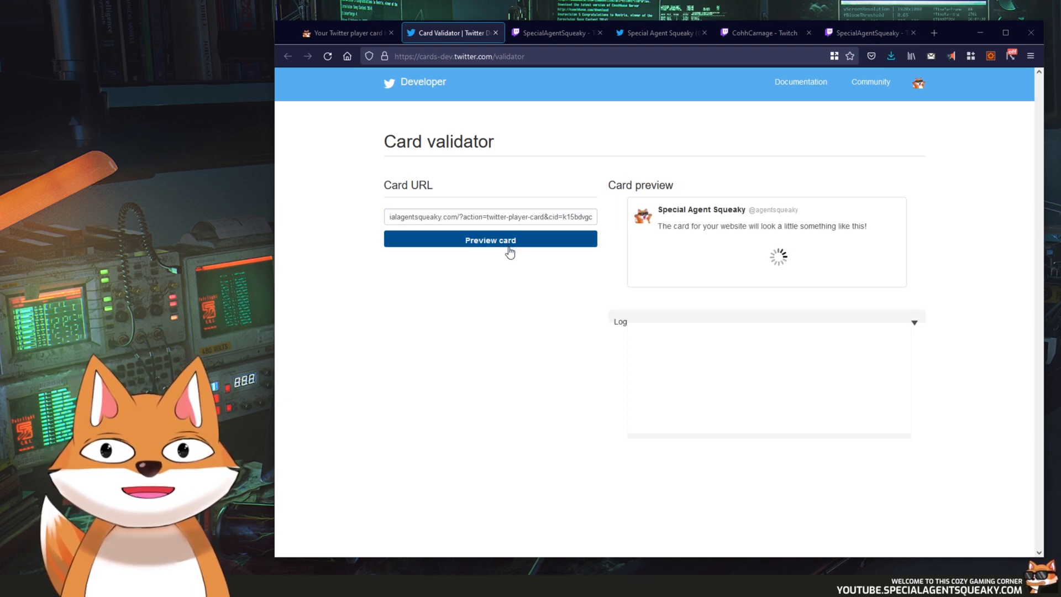
left_click(490, 238)
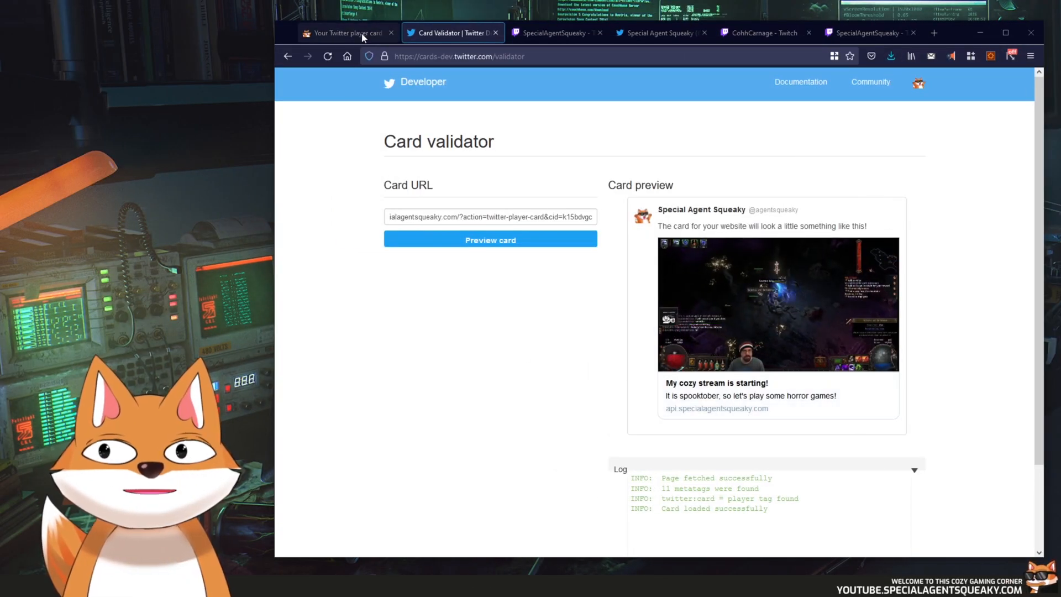
left_click(353, 33)
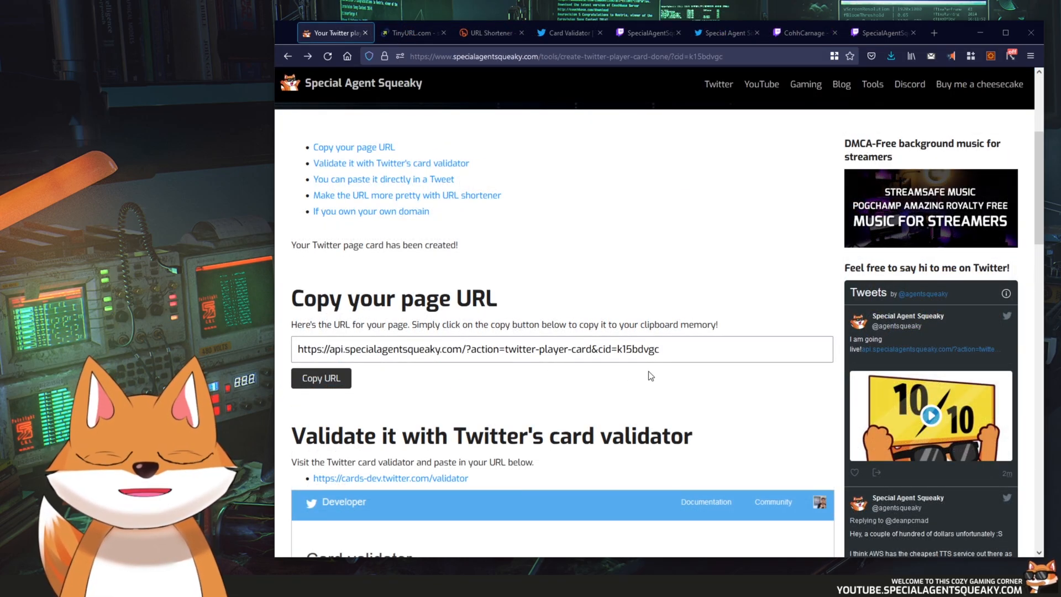
- Read the tweeting, URL shortener and own-domain tips, then return to the card creation page
scroll("down", 3)
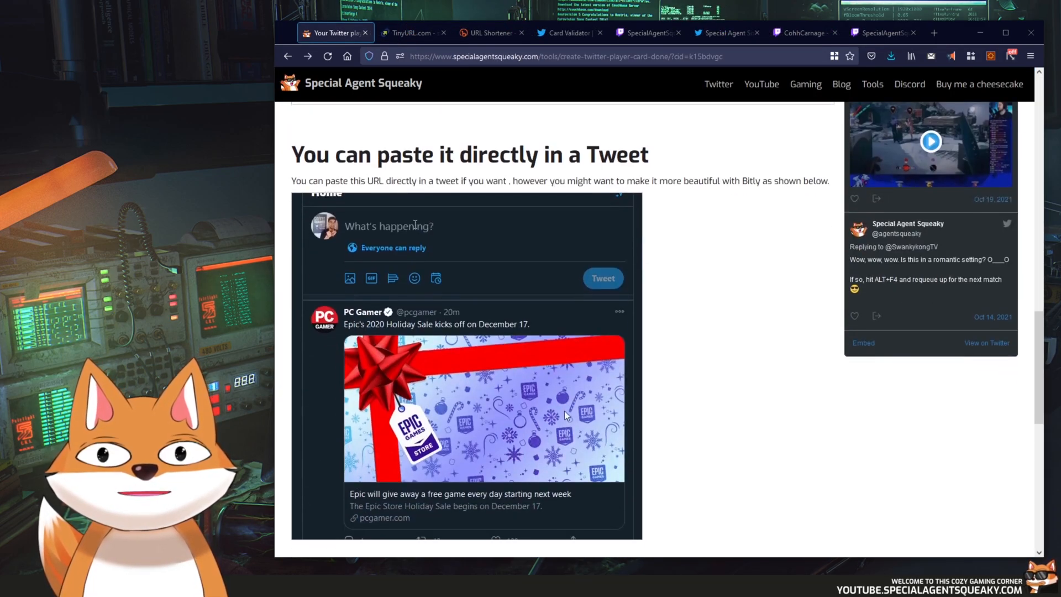
scroll("down", 3)
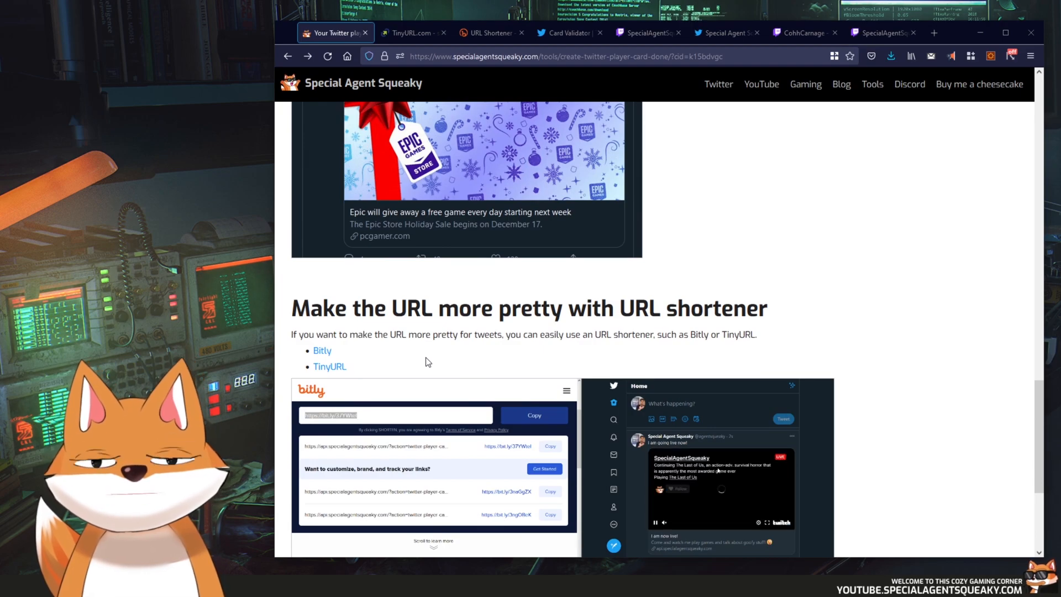
scroll("down", 3)
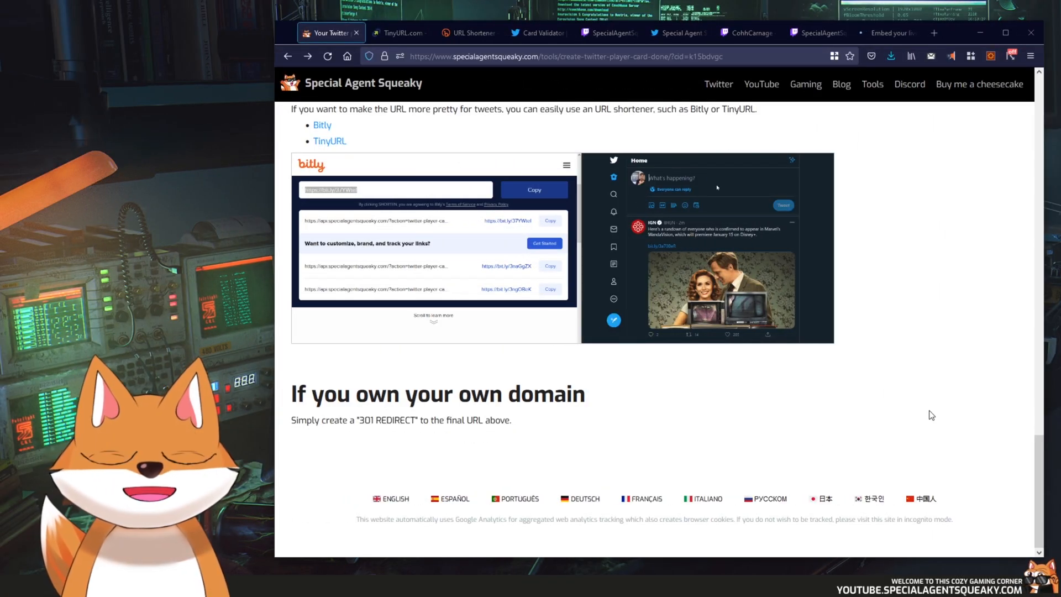
left_click(892, 33)
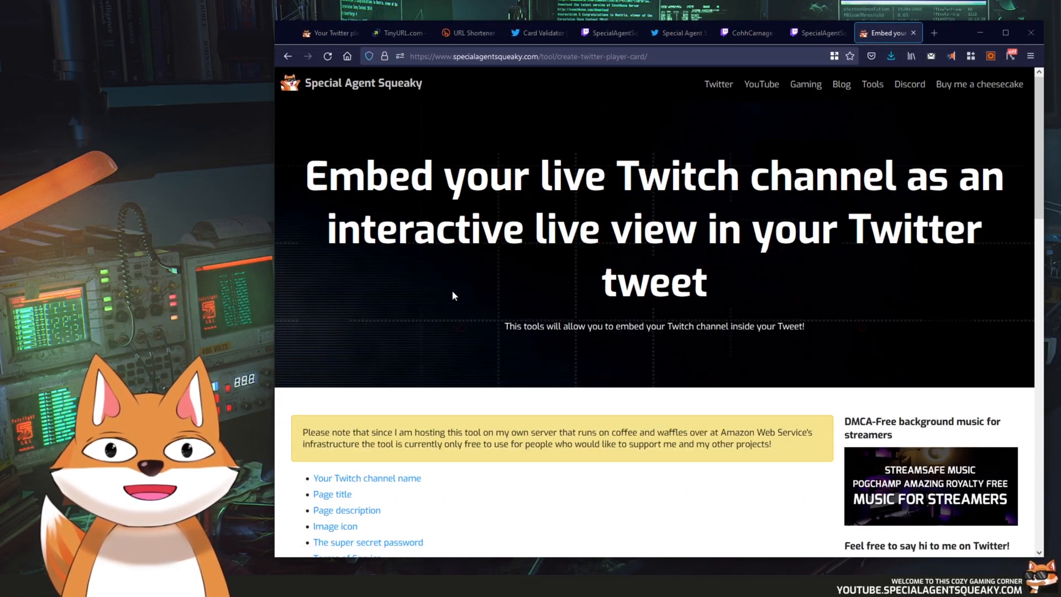